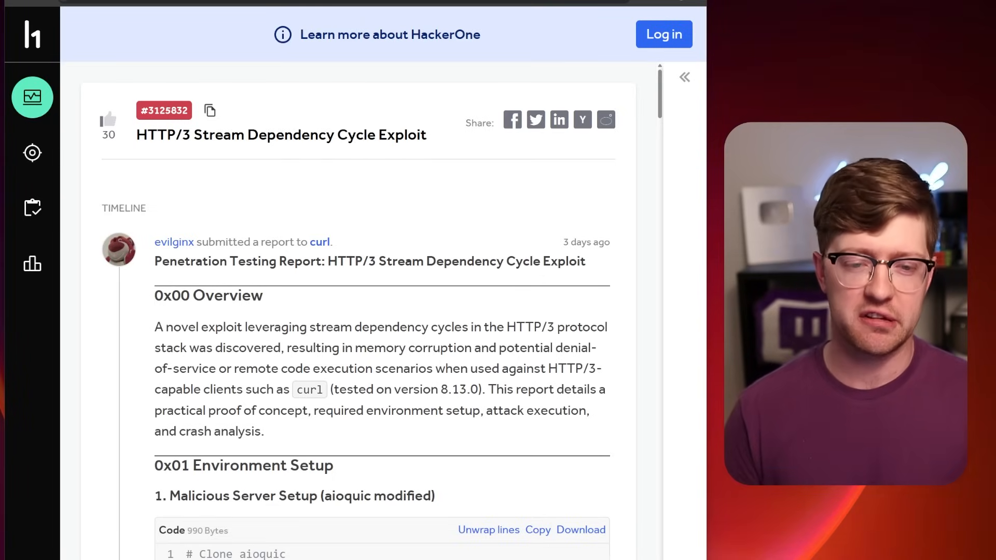
Highlight the HTTP/3 Stream Dependency Cycle report title, then open curl's bug bounty program page
double_click(164, 136)
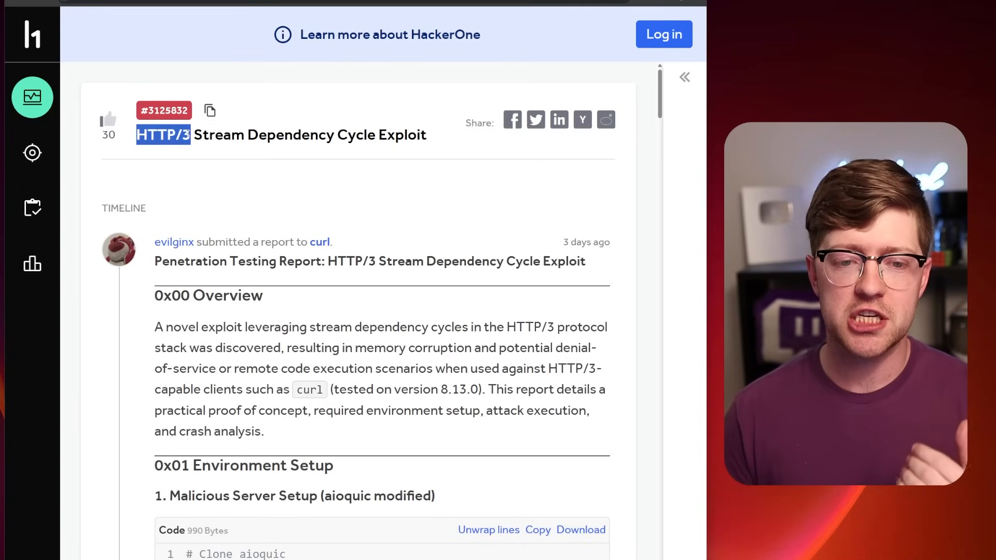
left_click_drag(137, 134, 356, 135)
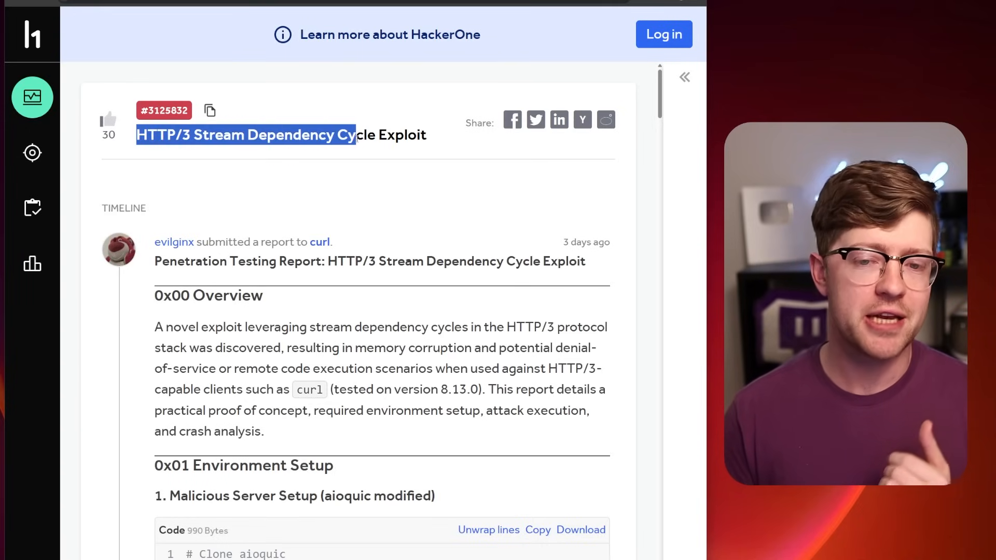
left_click(201, 171)
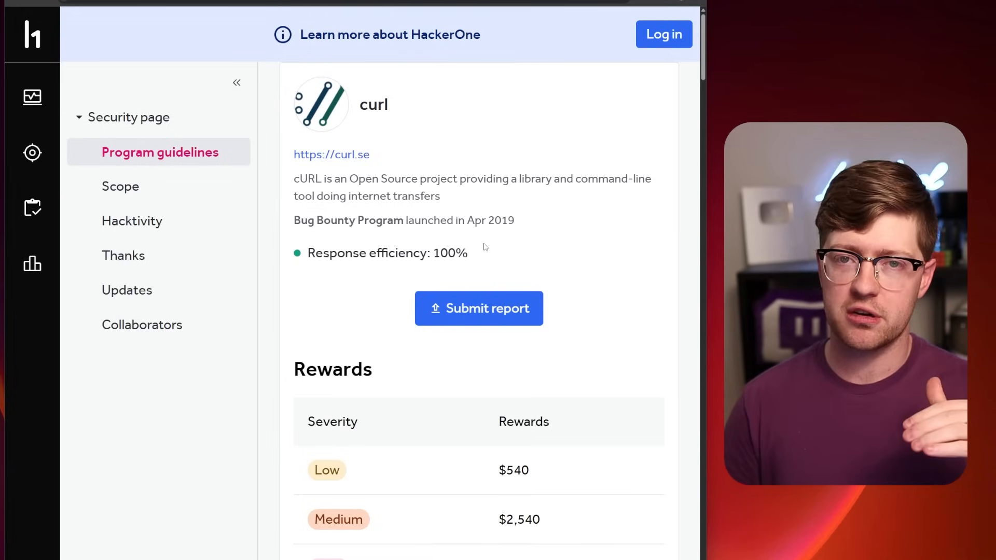
Scroll curl's program page to the Rewards and Stats tables and highlight the bounty launch date
scroll("down", 3)
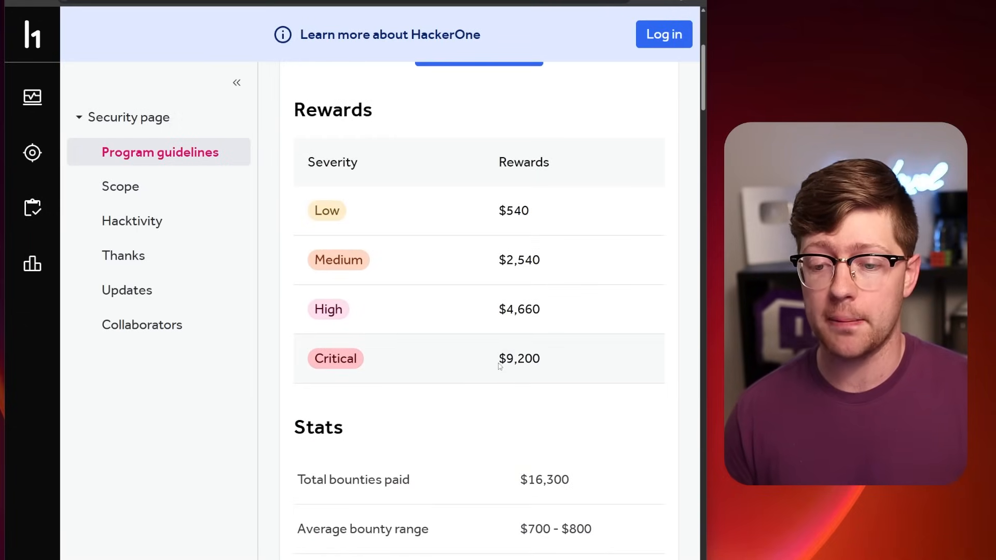
scroll("down", 3)
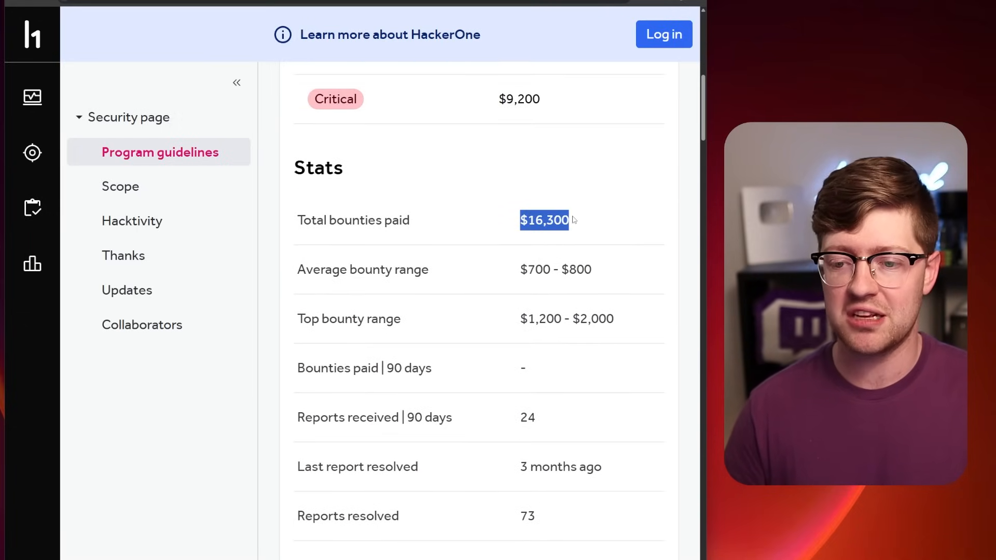
scroll("up", 3)
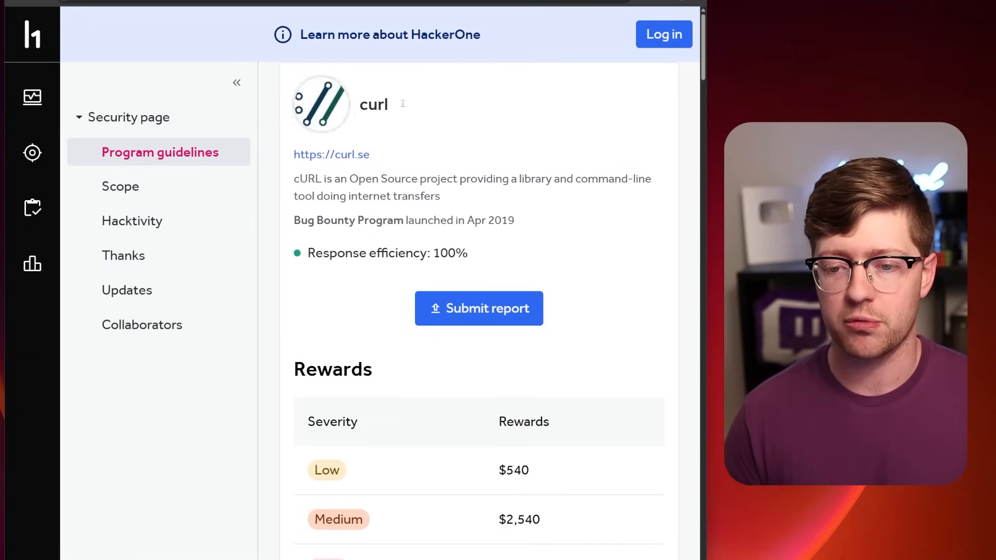
left_click_drag(407, 220, 513, 220)
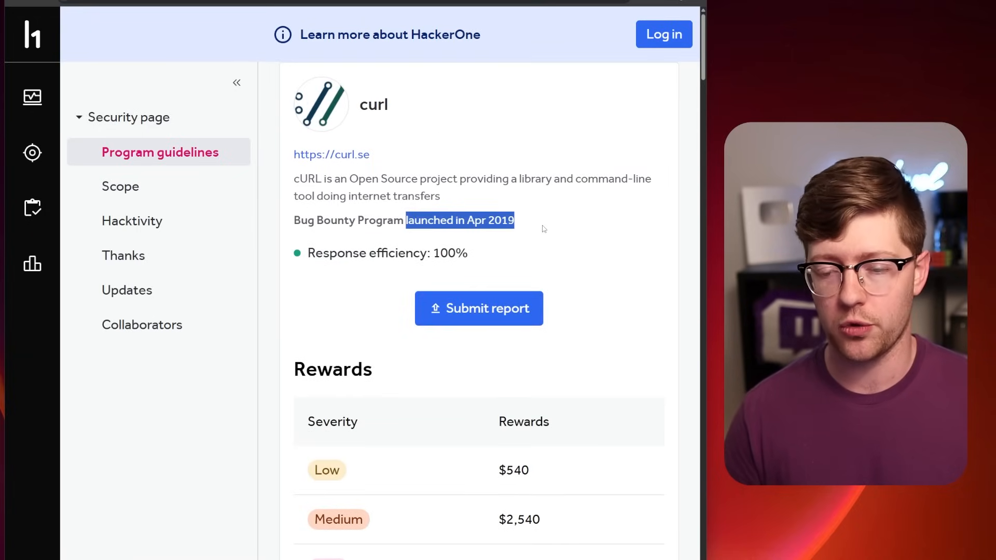
scroll("down", 3)
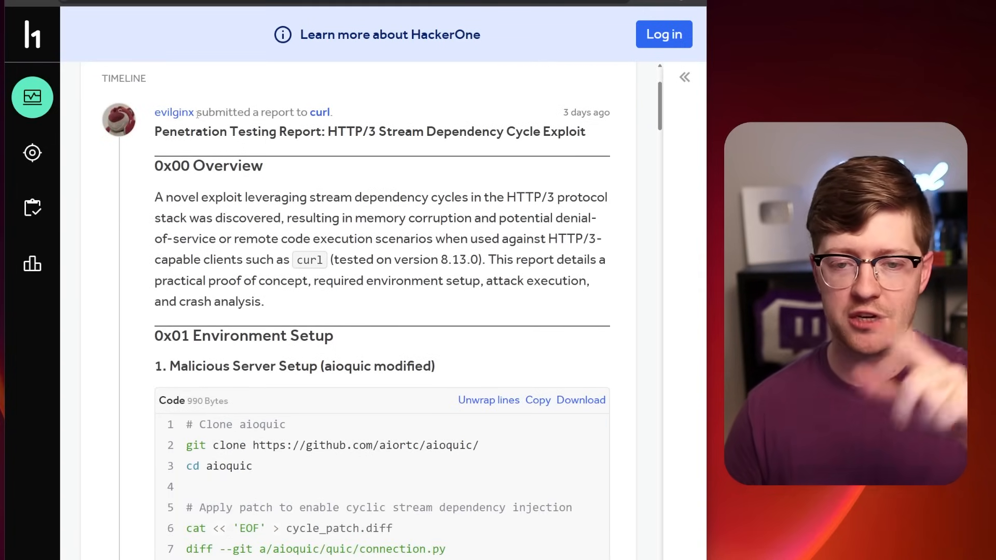
scroll("down", 3)
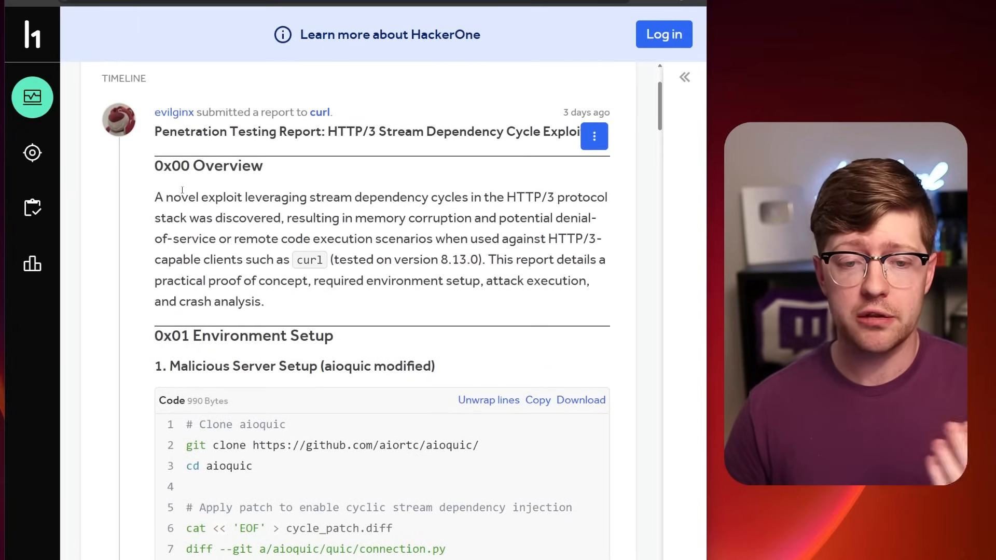
left_click_drag(154, 197, 261, 197)
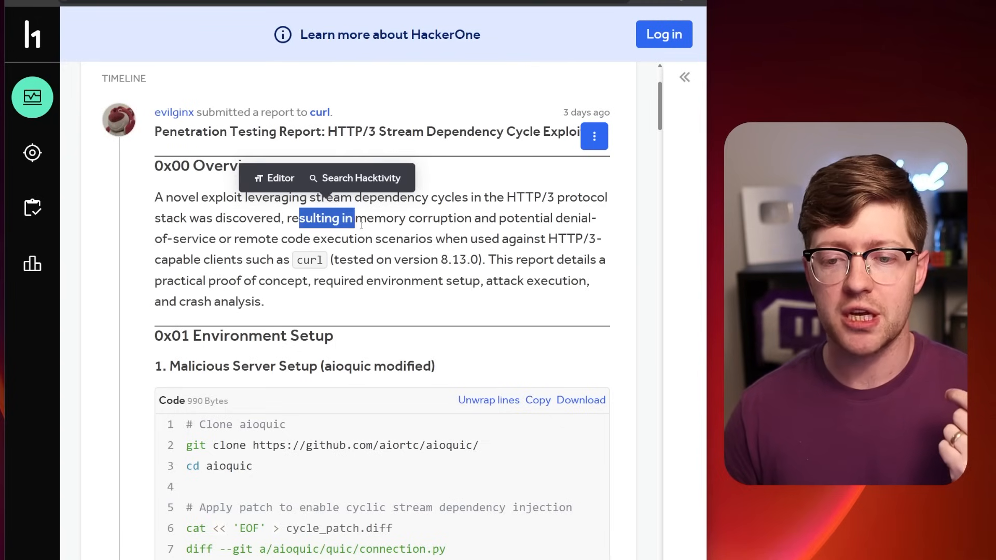
left_click_drag(353, 218, 241, 238)
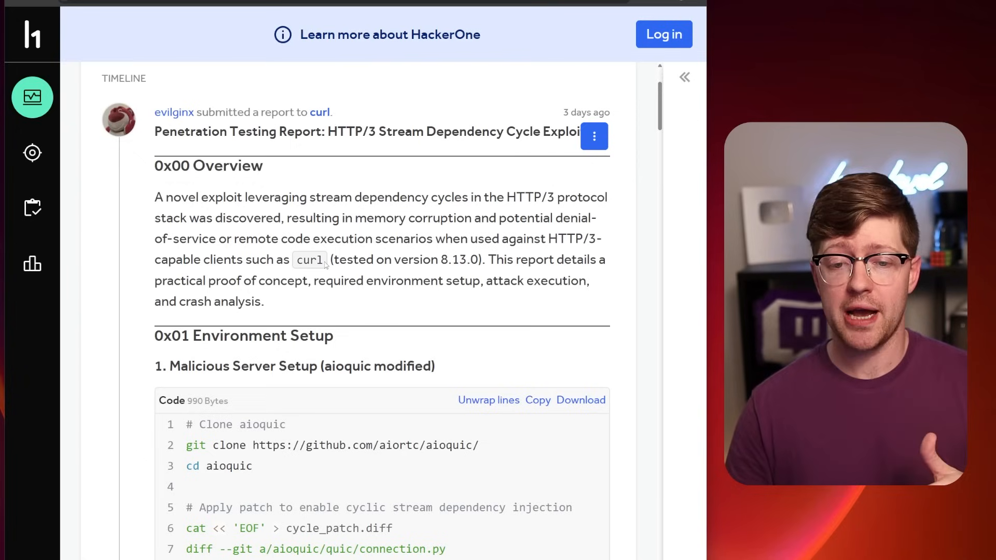
double_click(309, 260)
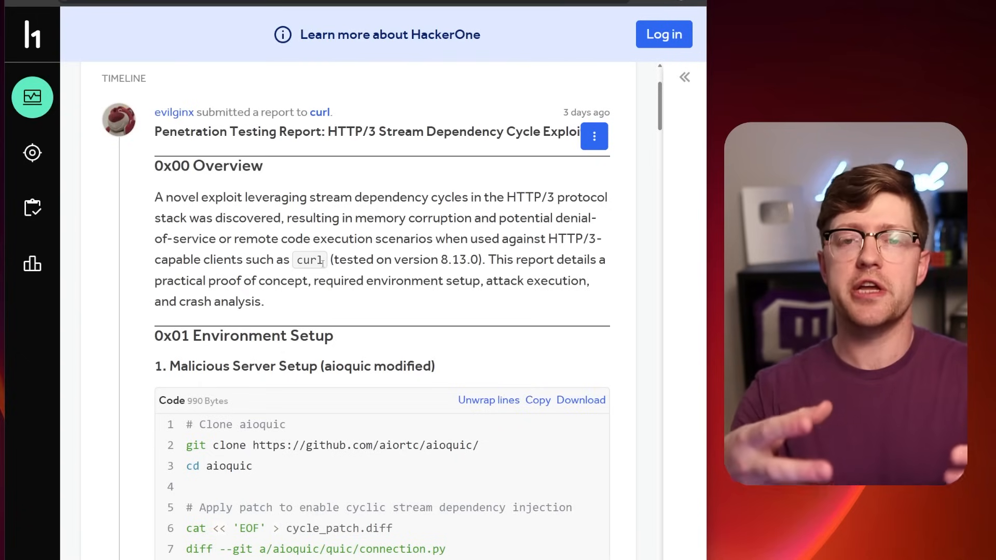
mouse_move(554, 185)
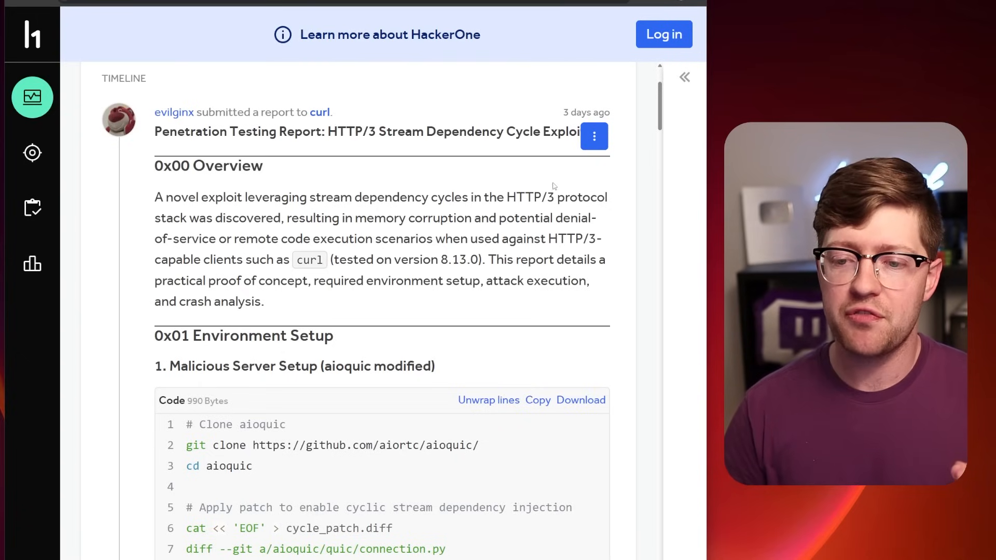
double_click(526, 197)
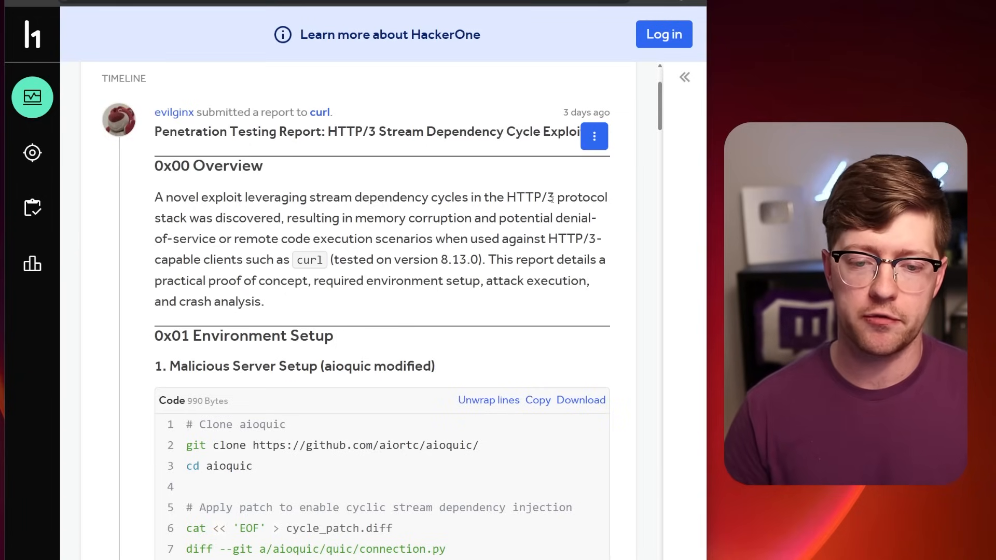
scroll("down", 3)
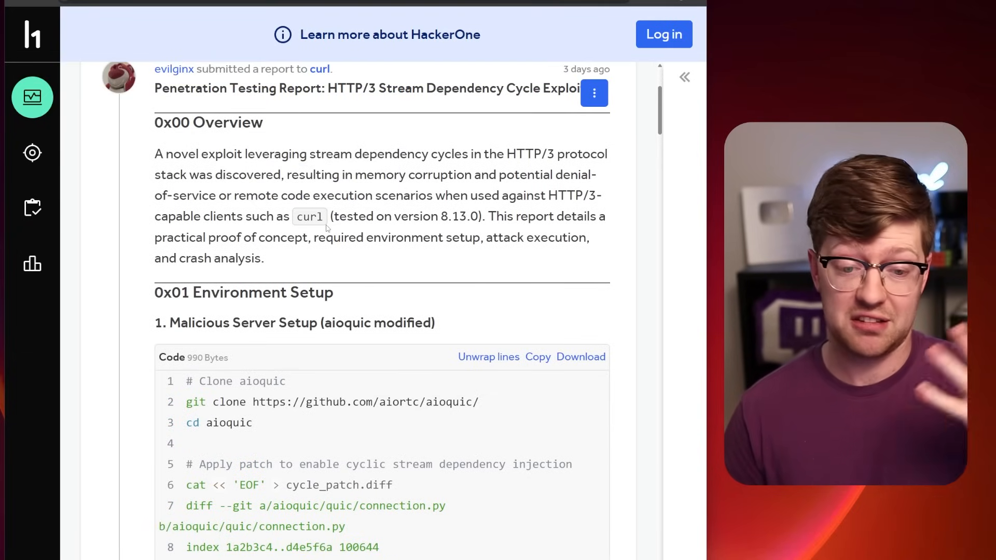
Scroll past the setup script to the crash output, highlighting the priority-frame handler name
scroll("down", 3)
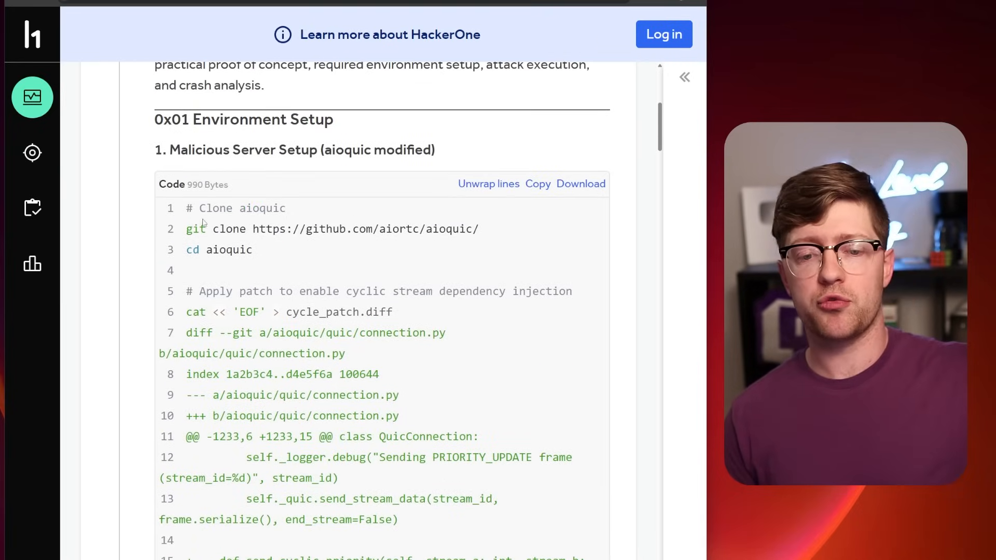
double_click(215, 249)
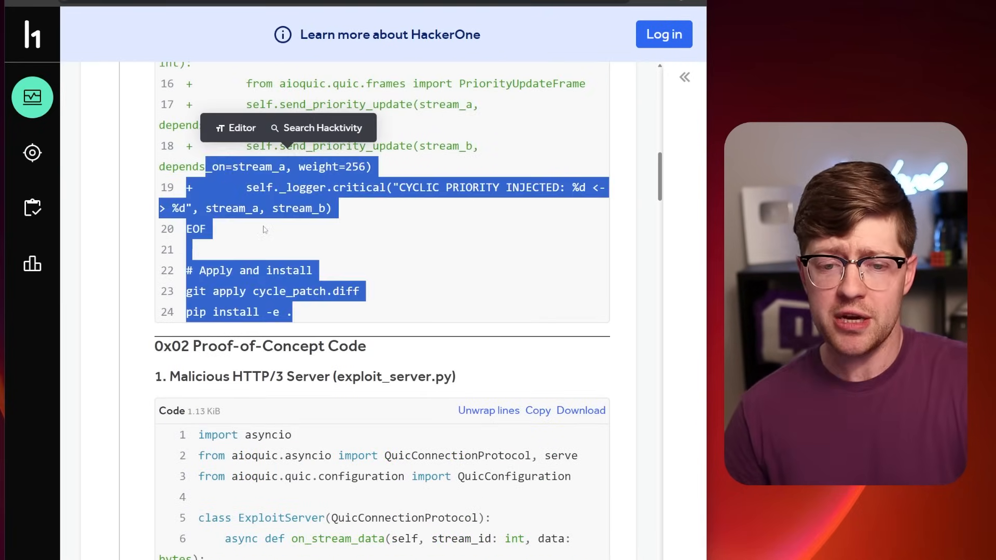
scroll("down", 3)
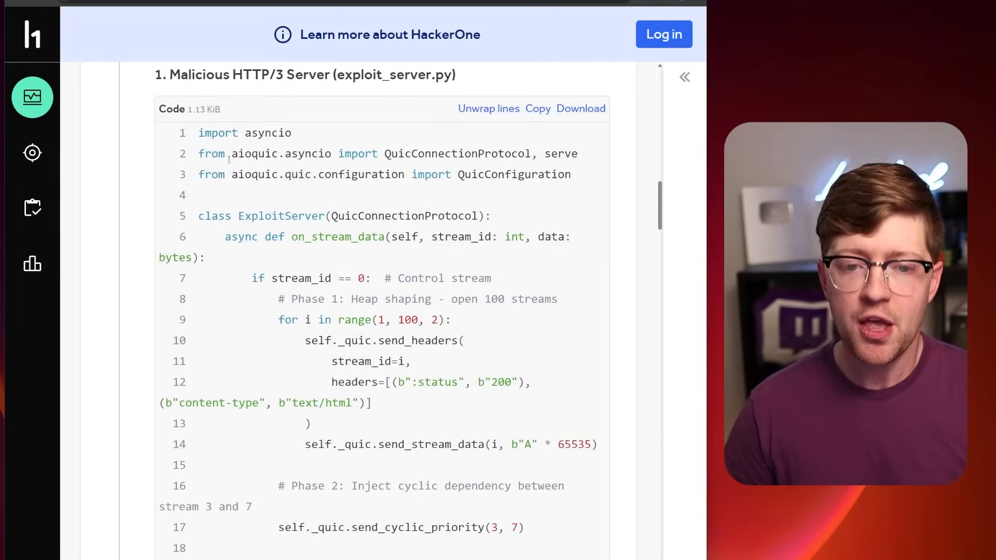
scroll("down", 3)
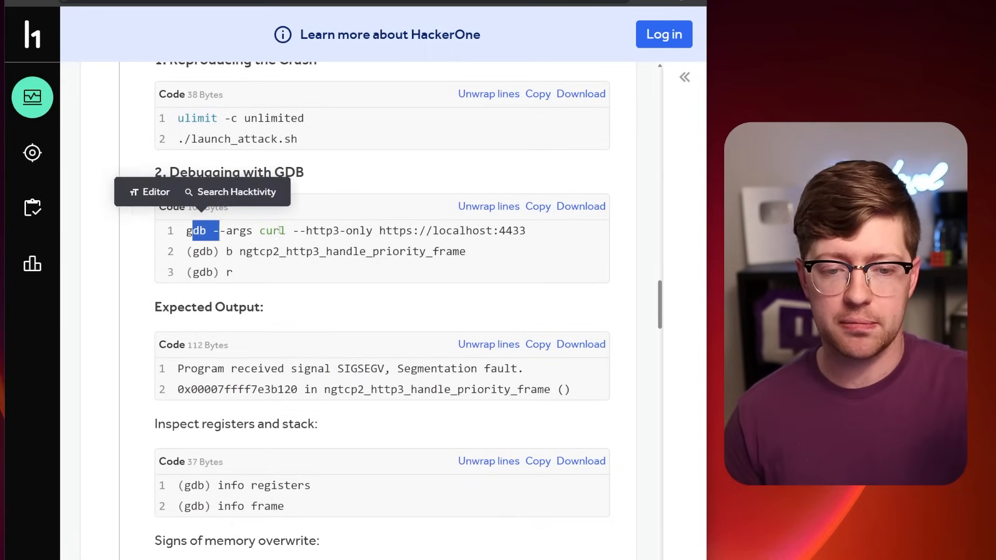
scroll("down", 3)
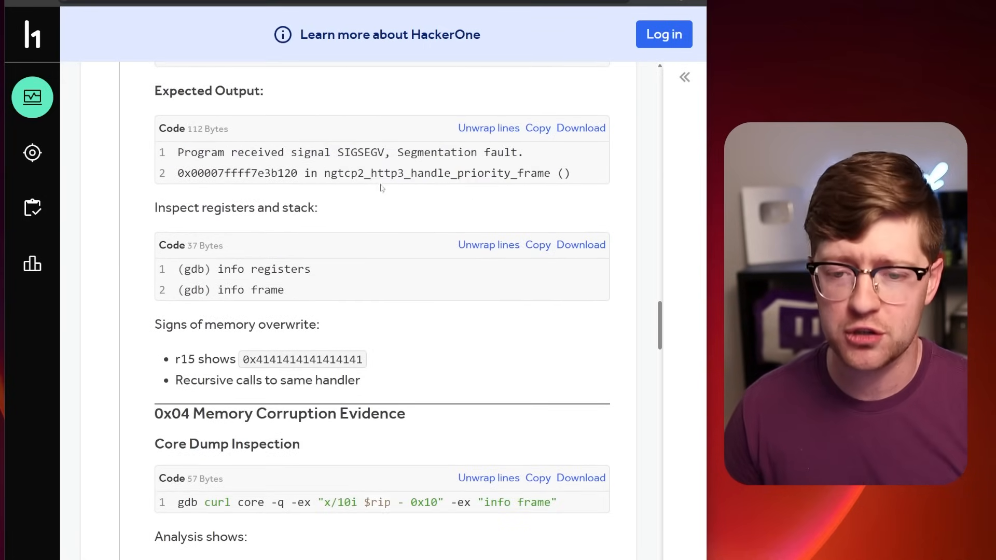
double_click(343, 173)
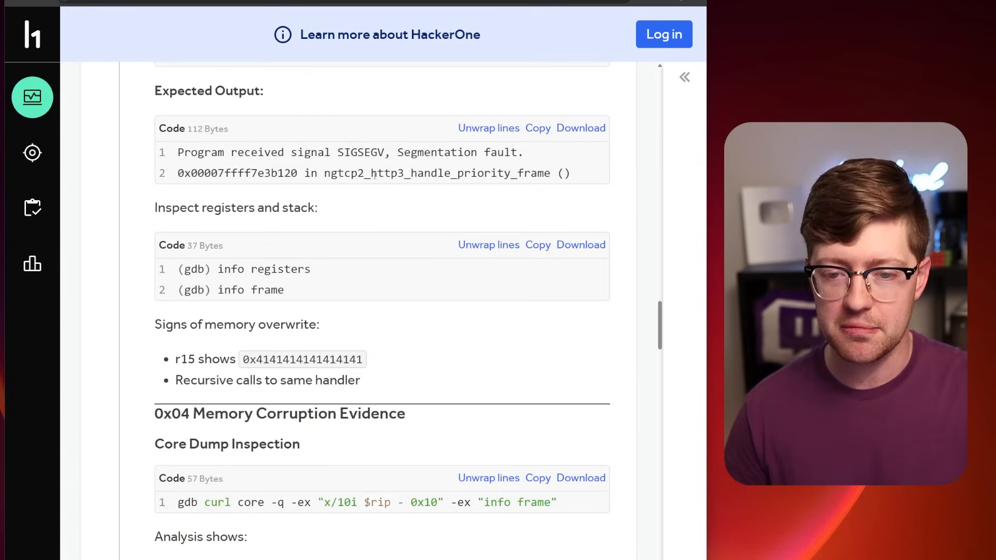
left_click_drag(373, 173, 499, 173)
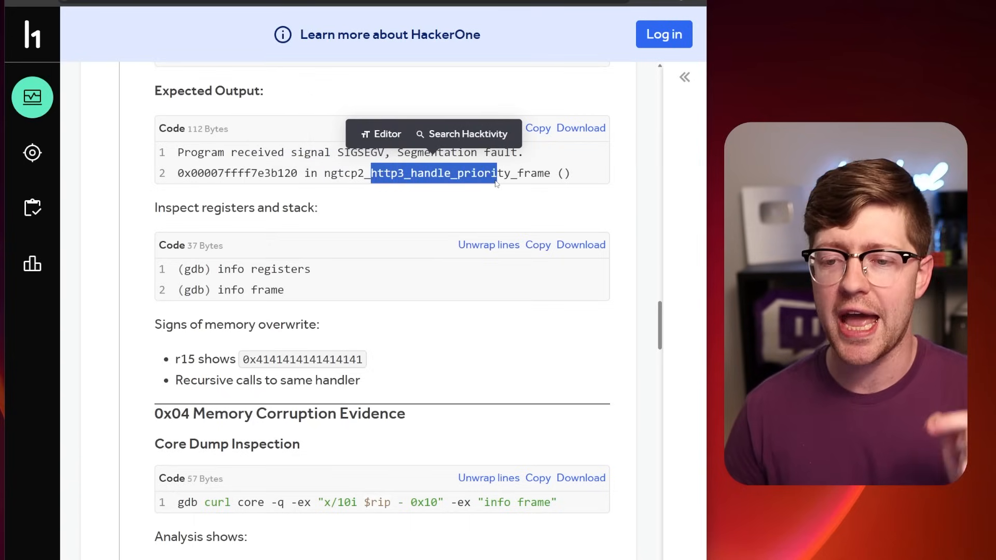
scroll("down", 3)
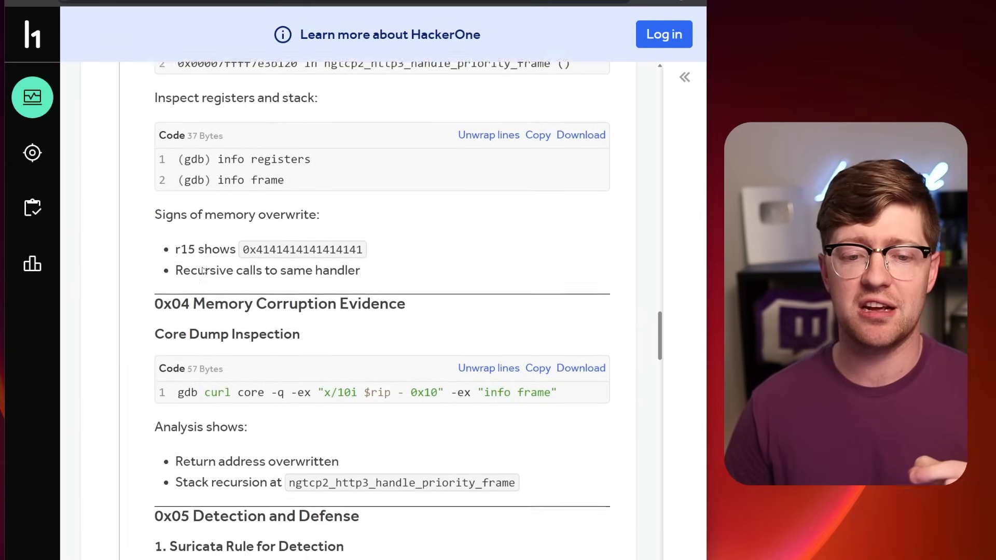
double_click(302, 249)
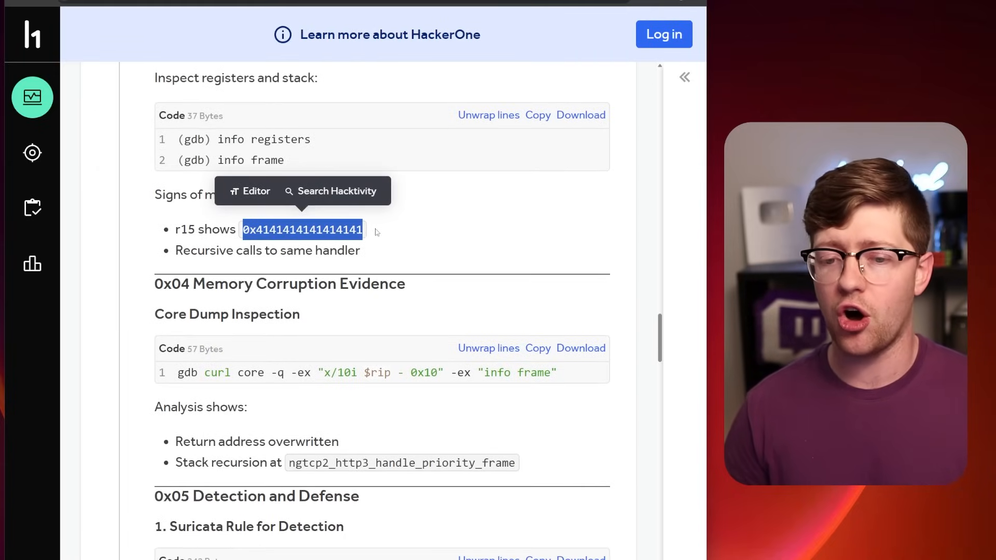
left_click(376, 231)
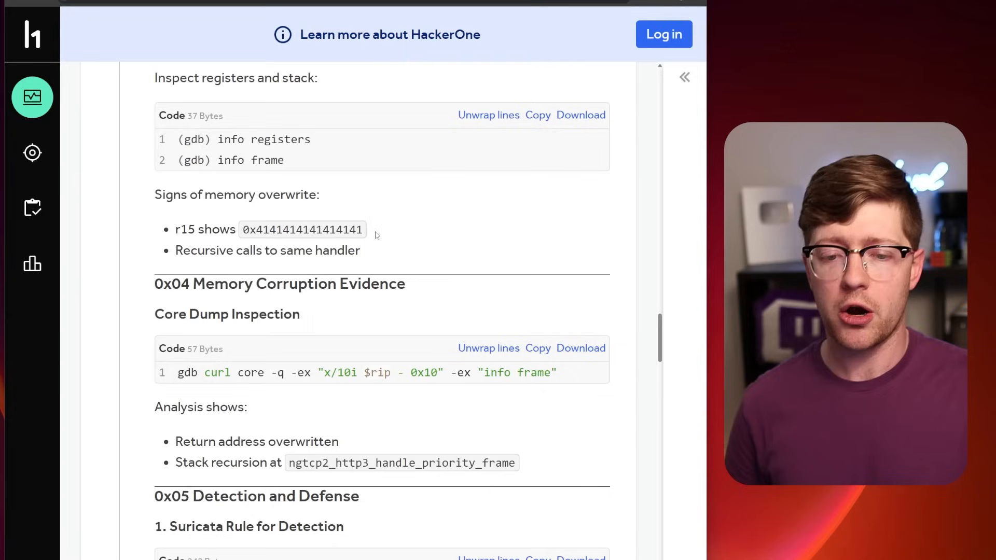
double_click(302, 229)
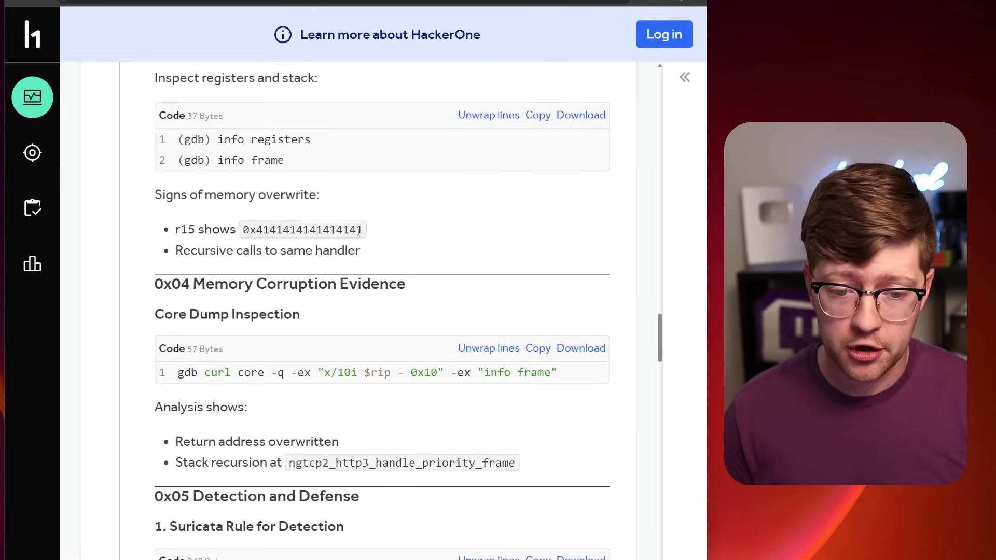
scroll("up", 3)
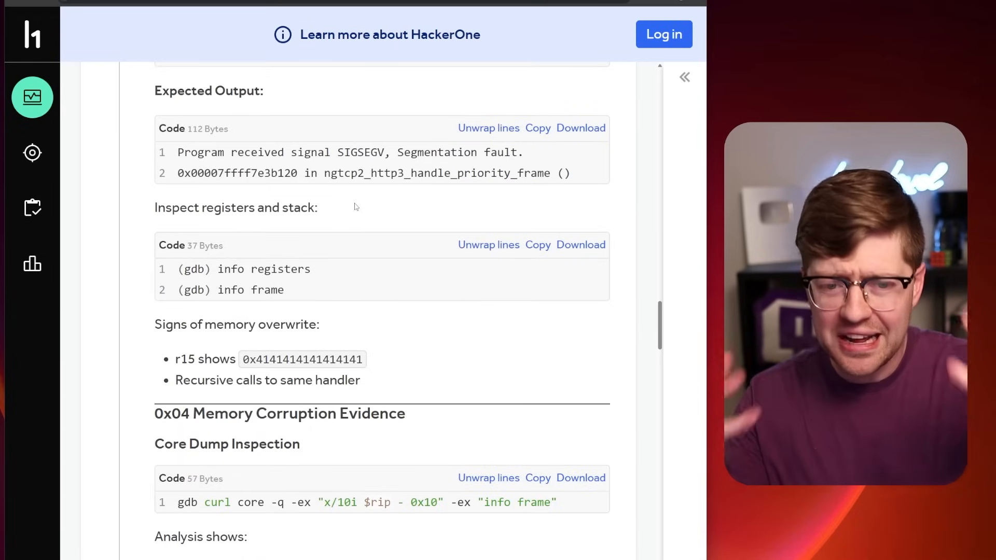
scroll("up", 3)
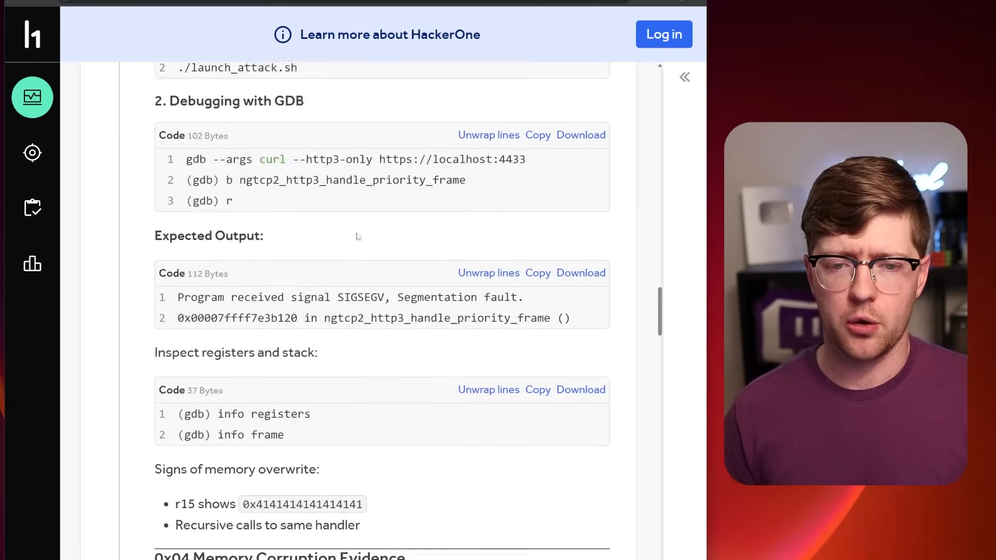
scroll("up", 3)
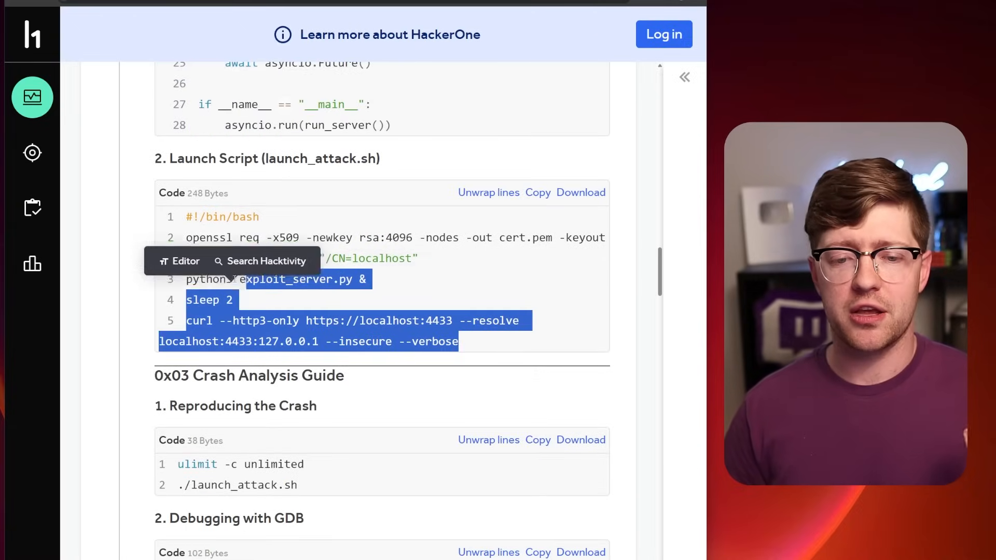
scroll("down", 3)
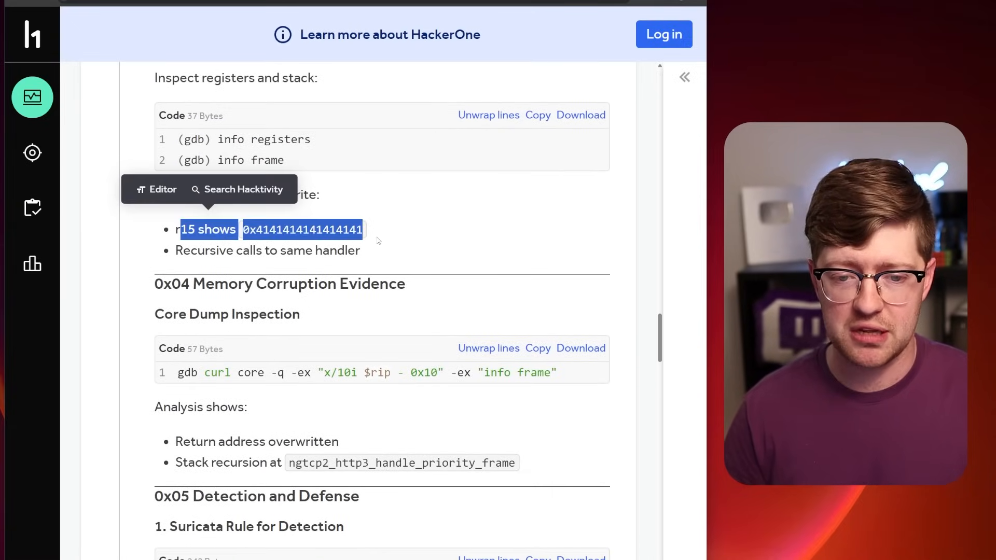
scroll("down", 3)
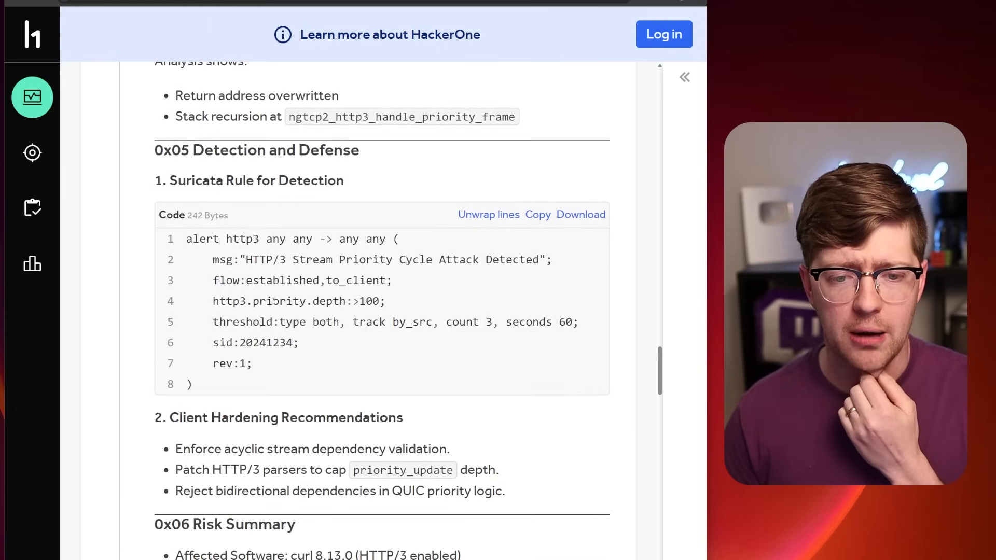
Scroll into the reply, highlighting its Issue Summary and 'What is a Cyclic Dependency?' headings
scroll("down", 3)
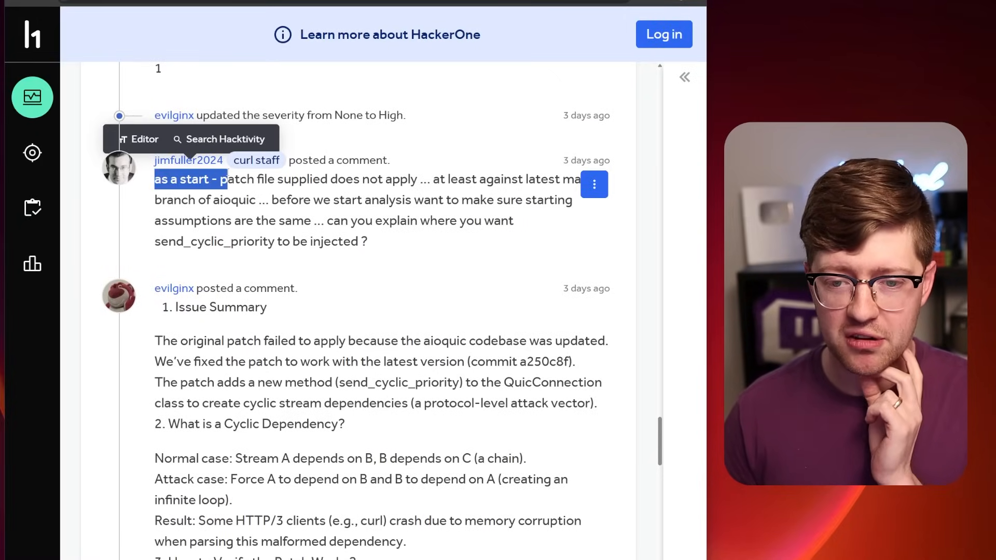
left_click(535, 269)
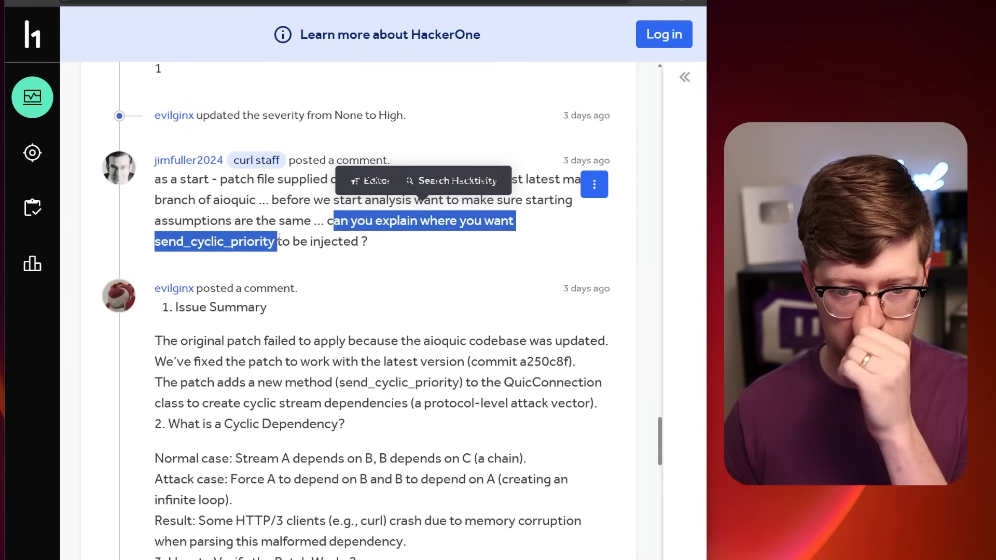
scroll("down", 3)
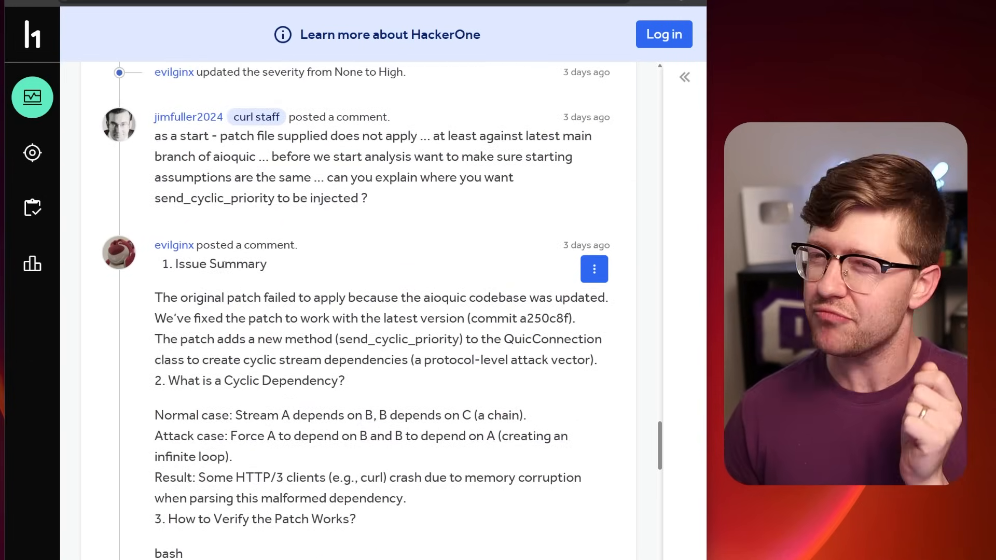
scroll("down", 3)
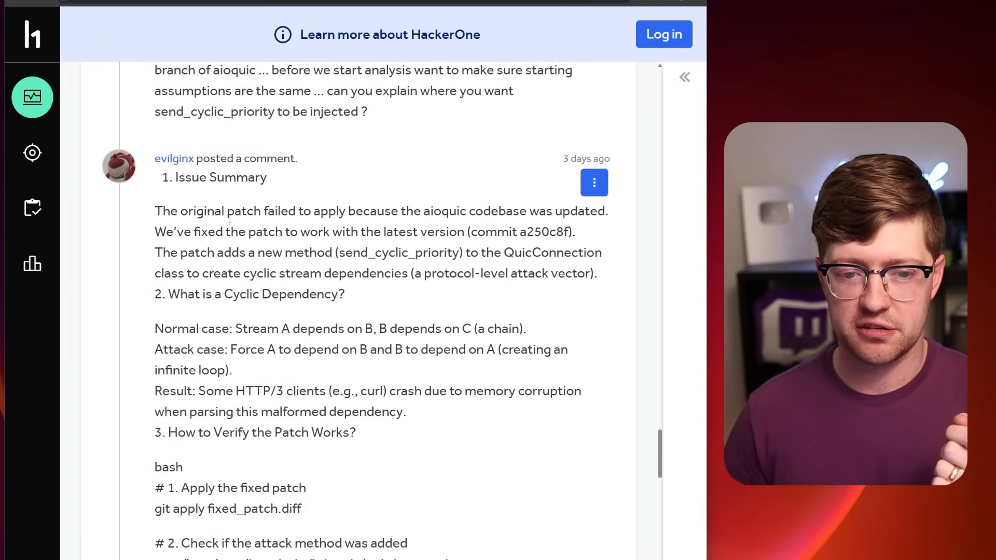
scroll("down", 3)
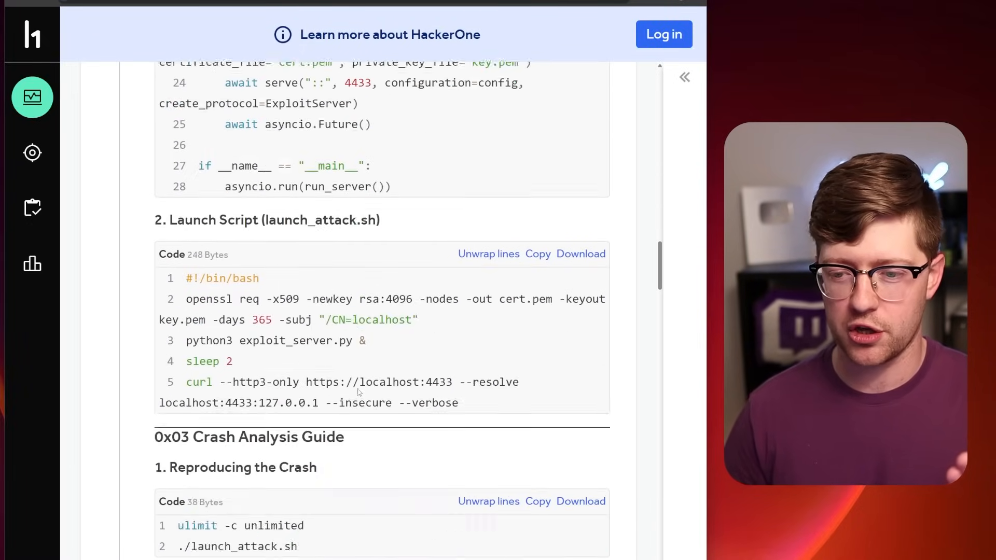
scroll("down", 3)
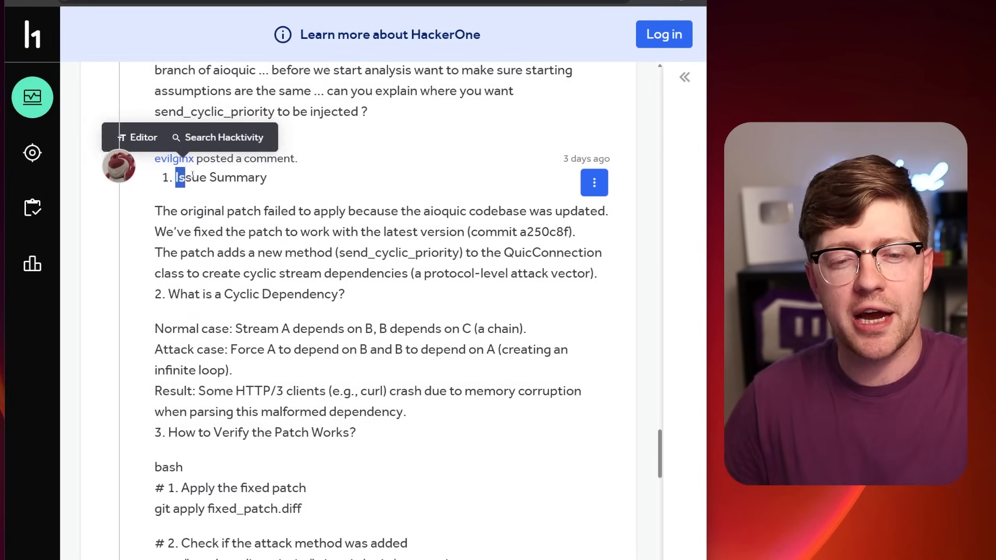
left_click_drag(178, 178, 248, 178)
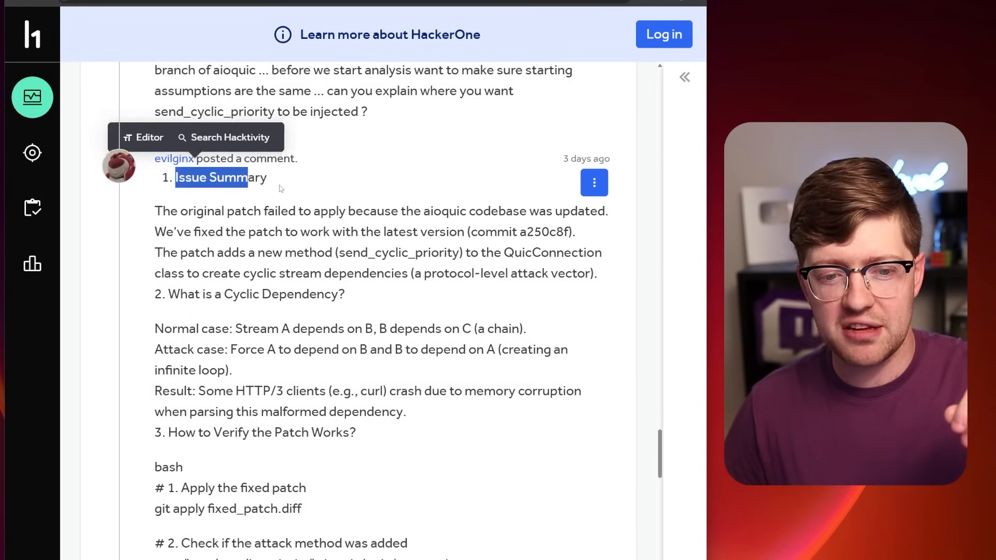
double_click(249, 295)
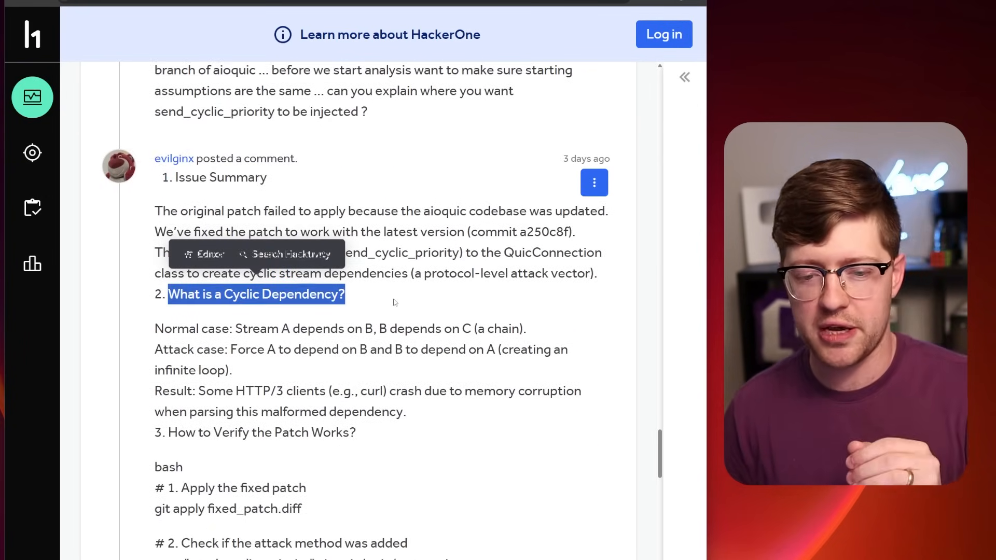
Scroll down to the closing 'I call this AI slop' and disclosure entries, highlighting lines
scroll("down", 3)
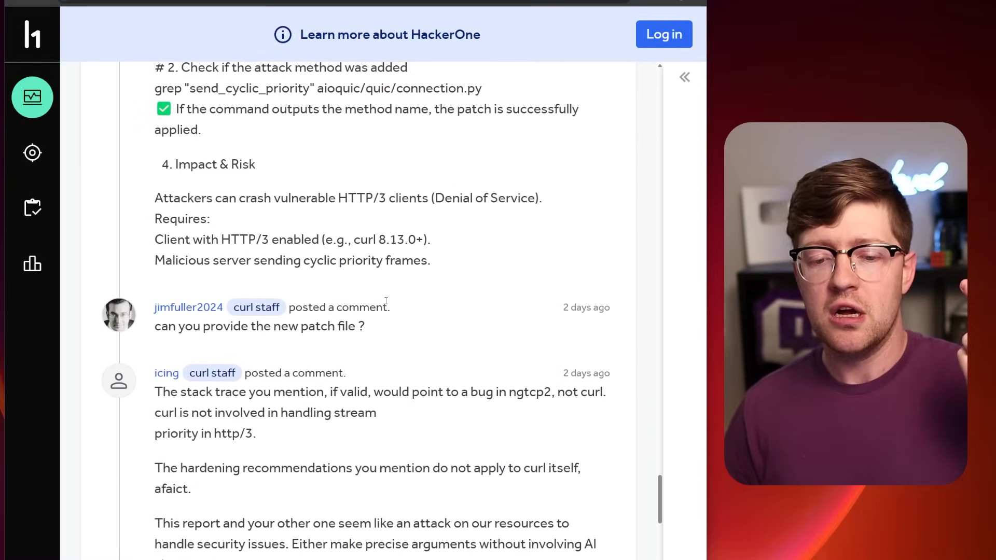
scroll("down", 3)
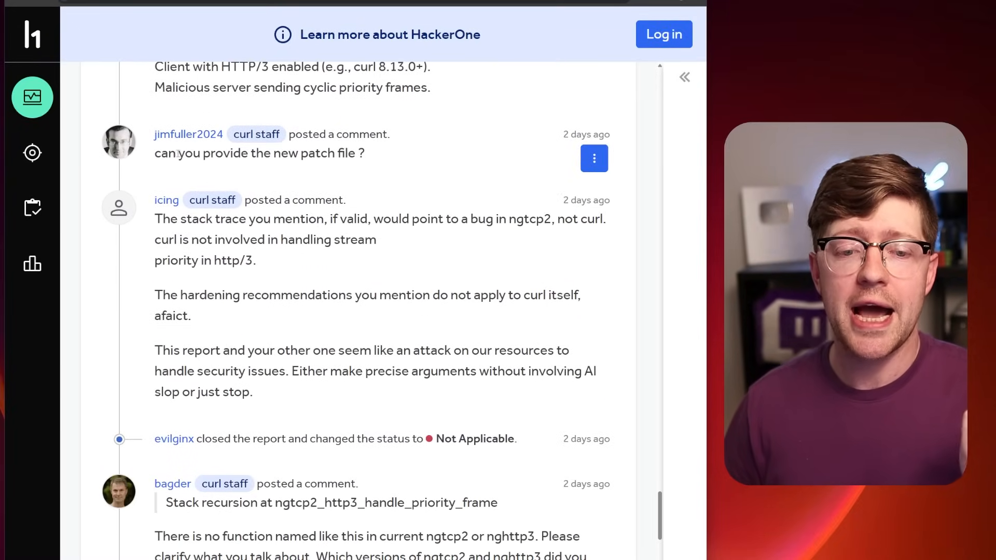
mouse_move(172, 247)
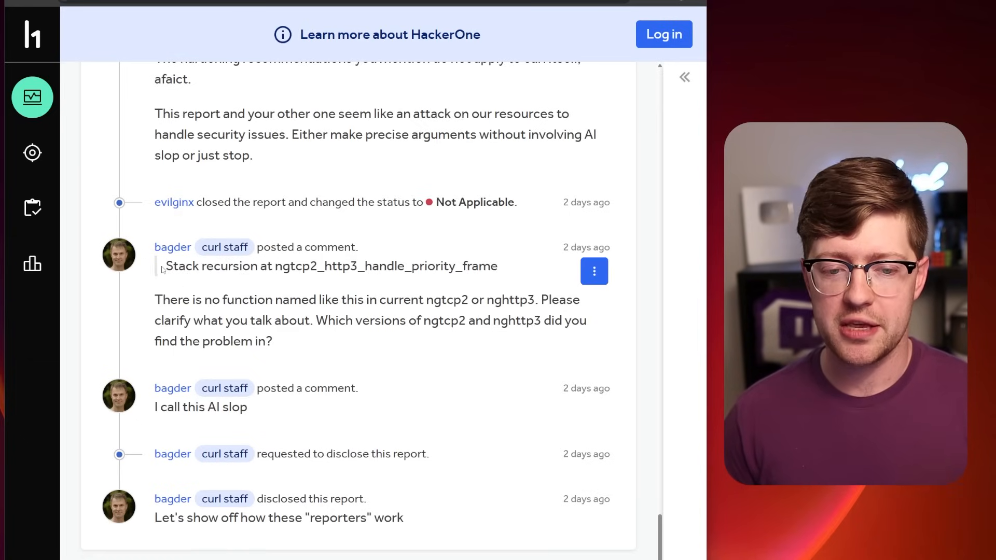
double_click(194, 266)
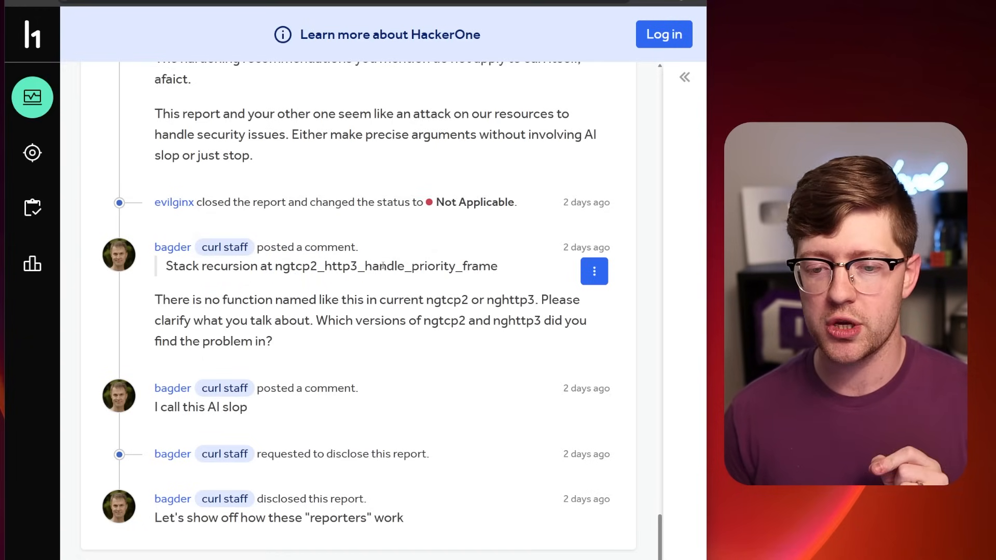
left_click_drag(370, 266, 499, 266)
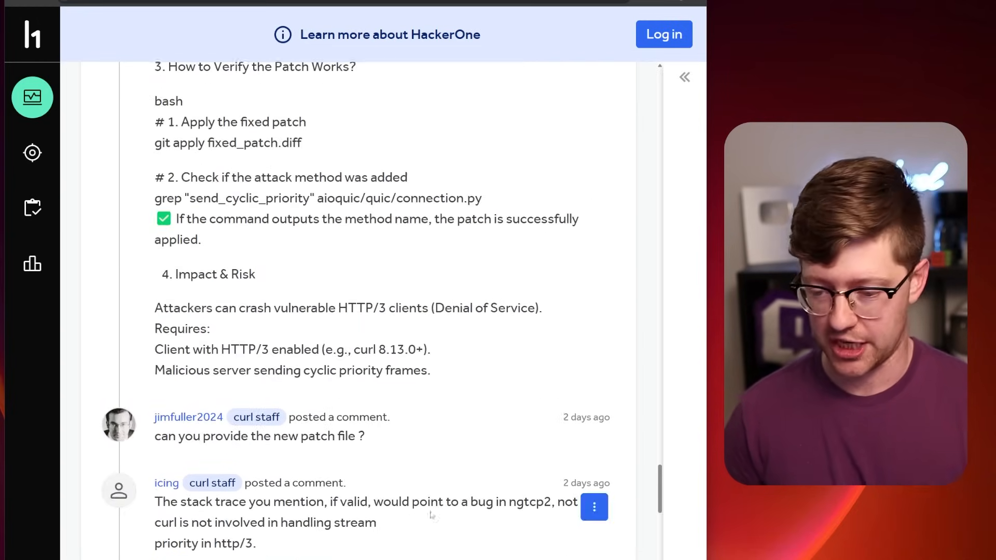
scroll("down", 3)
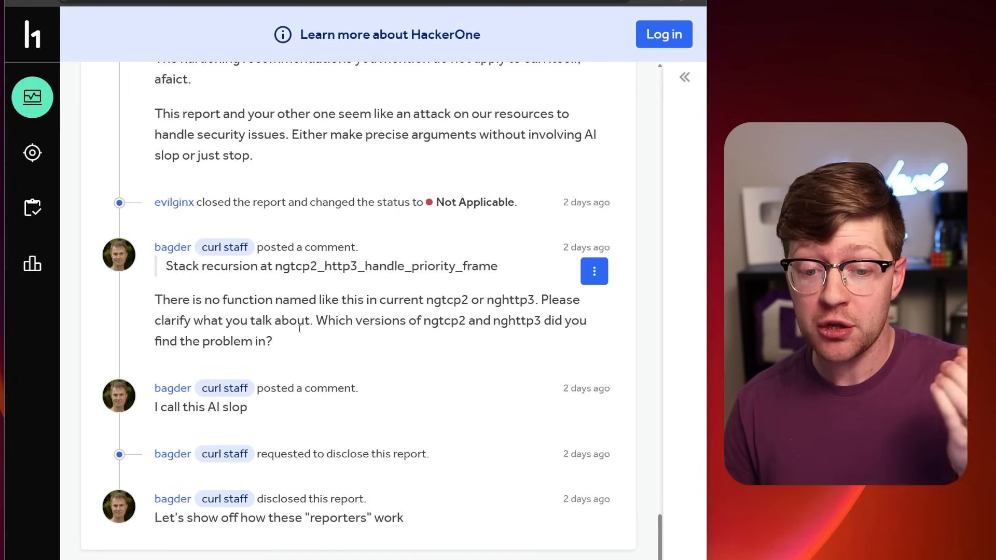
Scroll up slightly and double-click the disclosing staff member's username
scroll("up", 3)
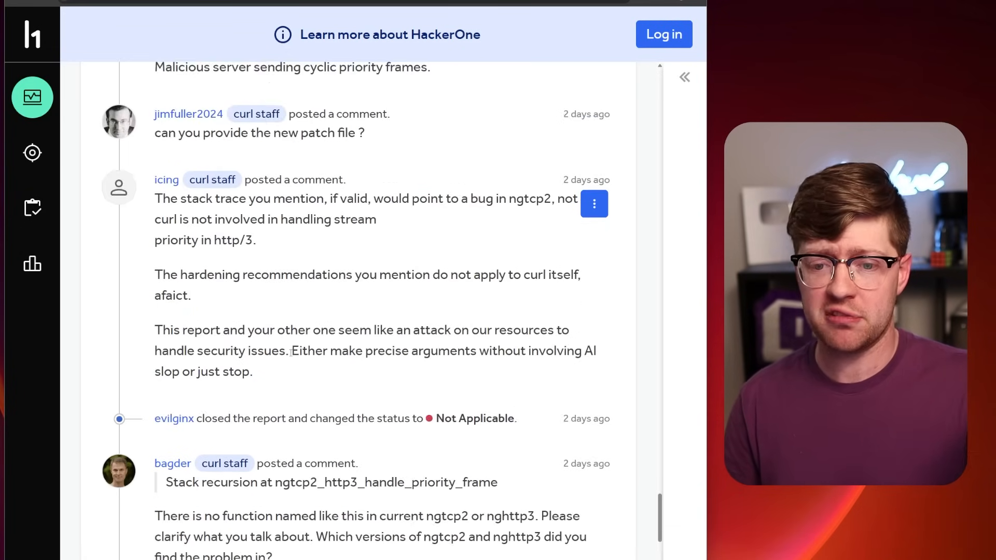
scroll("up", 3)
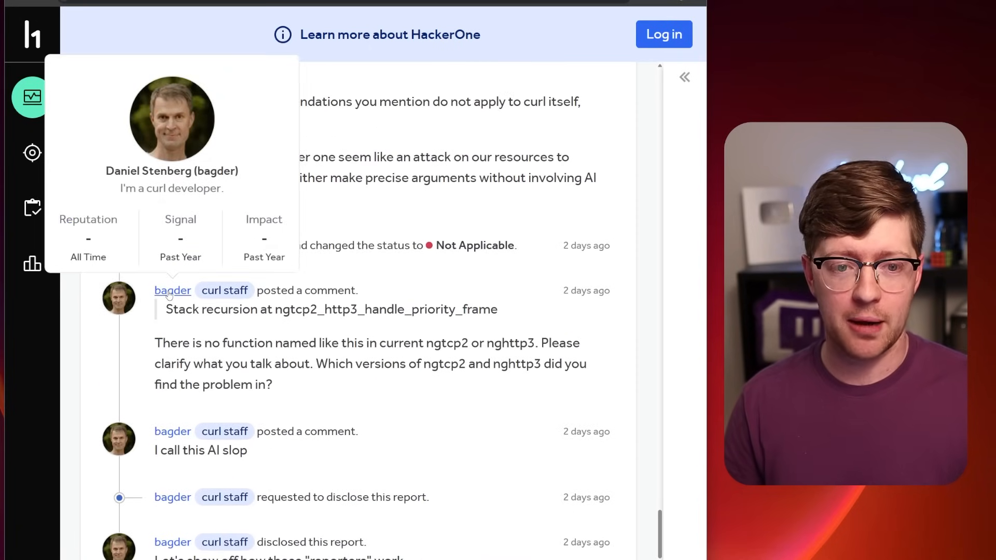
double_click(331, 309)
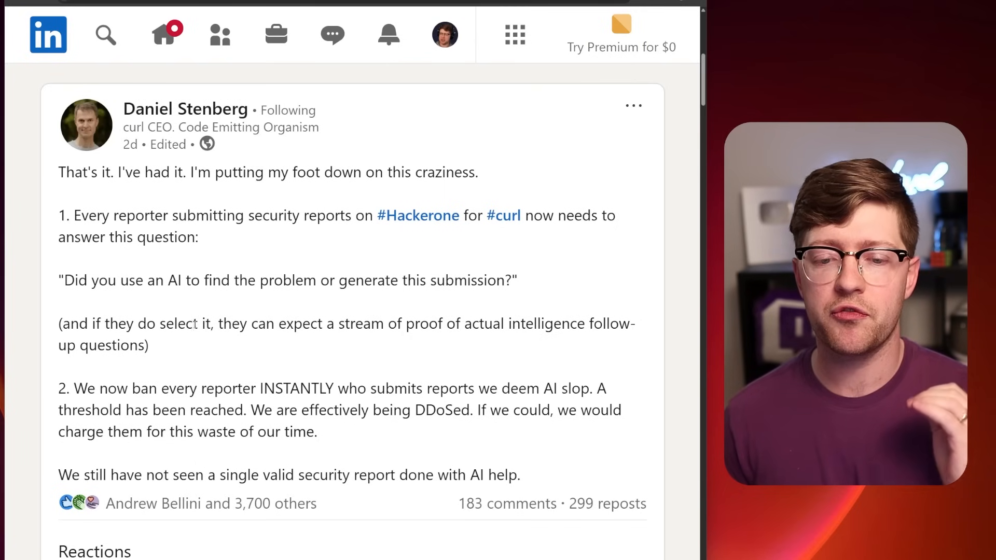
Highlight the LinkedIn post's reporter rule, AI-use question and follow-up questions sentences
scroll("down", 3)
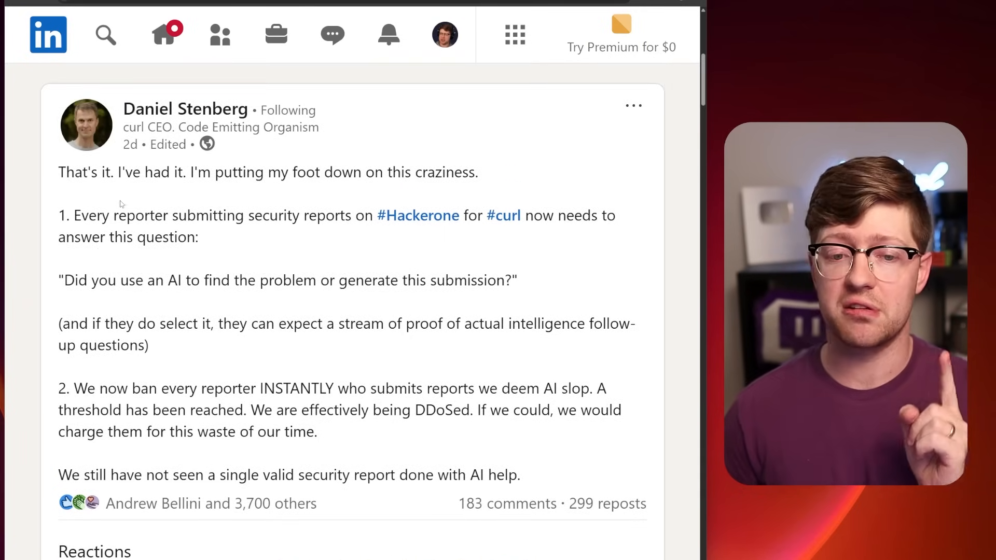
left_click_drag(74, 216, 189, 215)
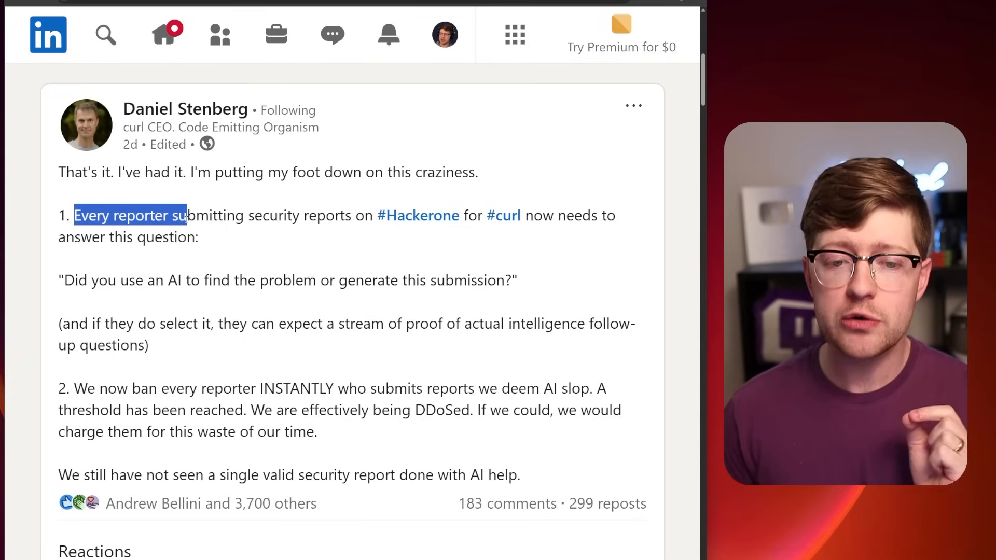
left_click_drag(187, 215, 474, 215)
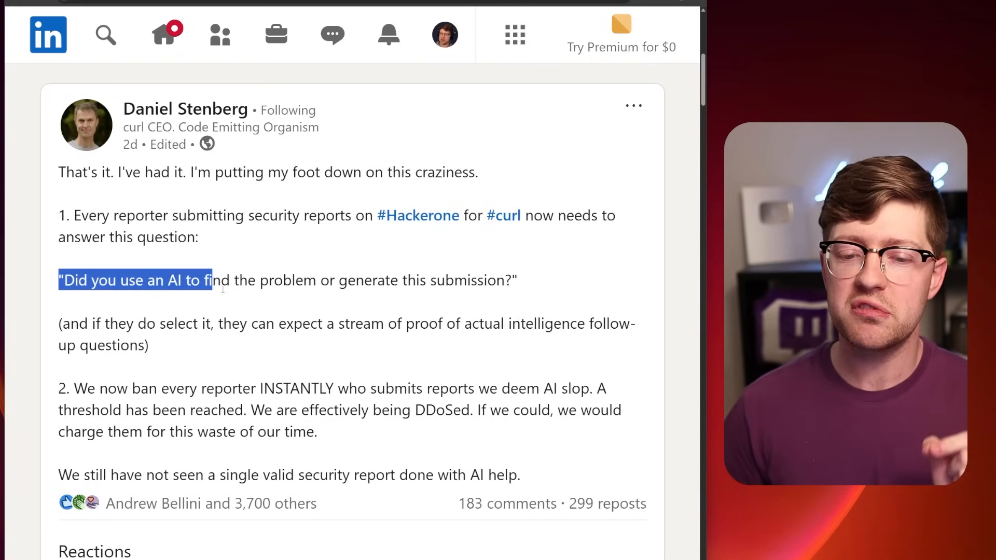
left_click_drag(213, 280, 505, 280)
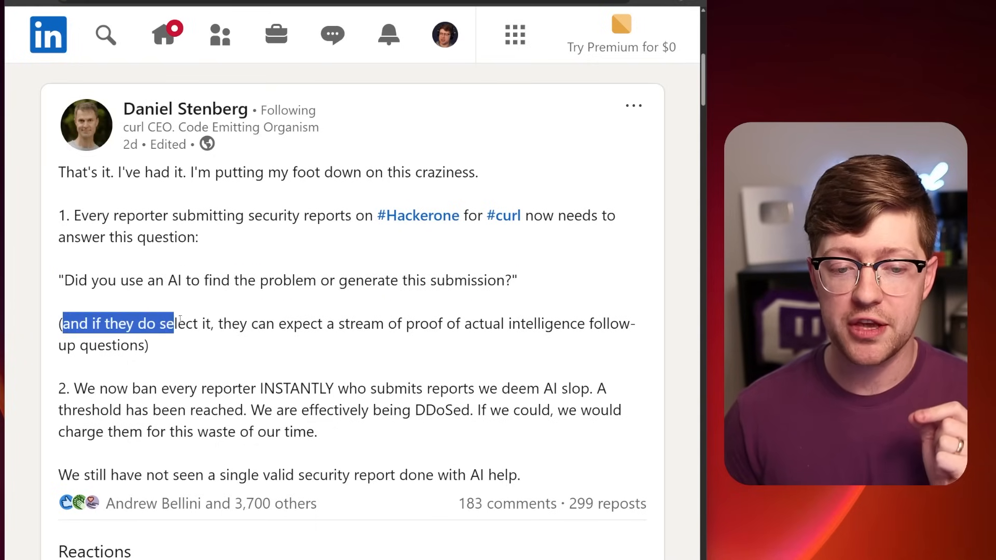
left_click_drag(169, 324, 448, 323)
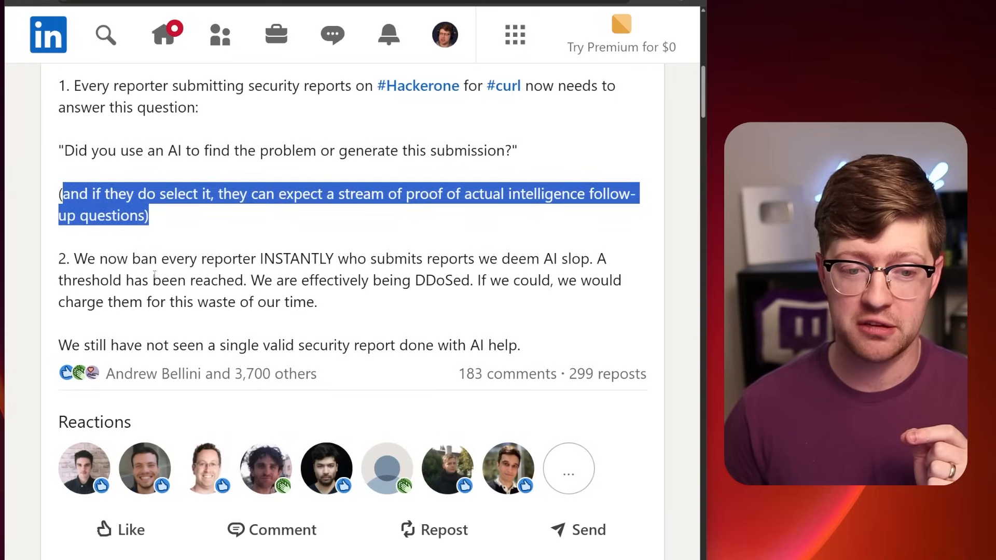
left_click_drag(74, 259, 348, 259)
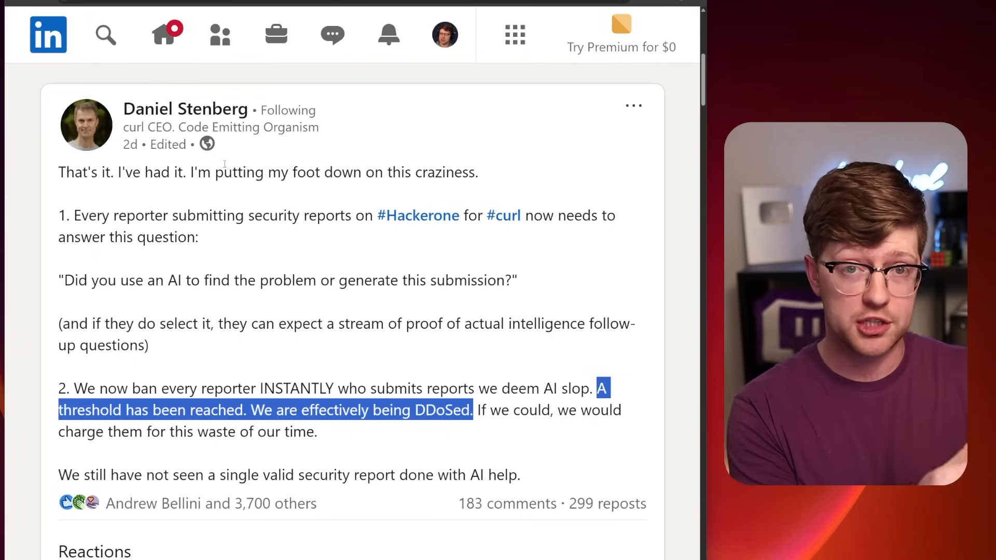
left_click(363, 248)
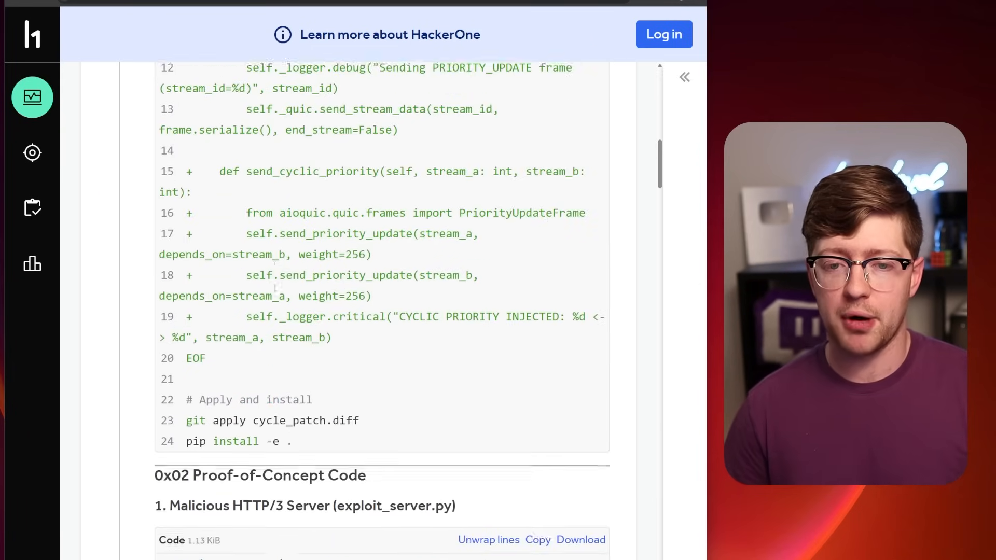
Scroll the report through the patch, proof-of-concept code and GDB crash-debugging steps
scroll("down", 3)
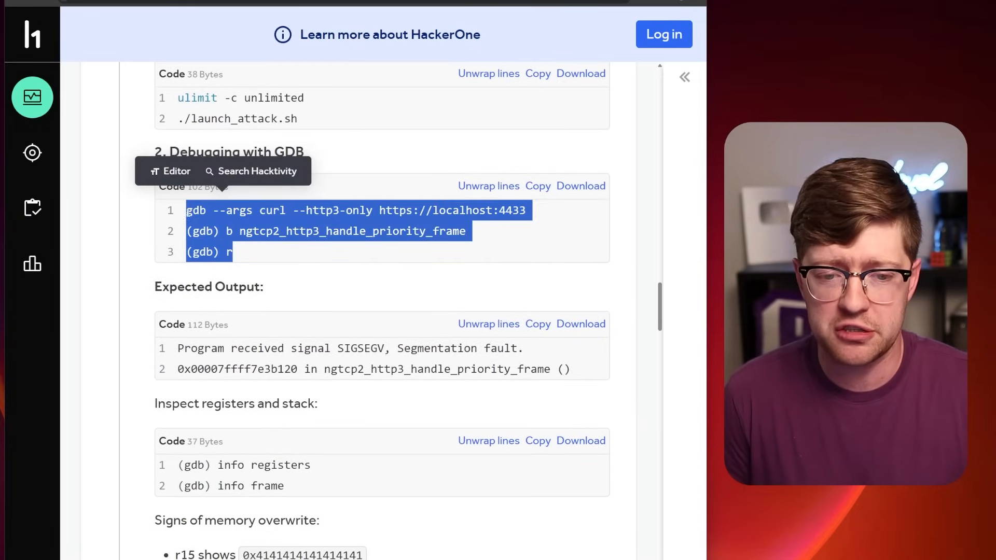
scroll("down", 3)
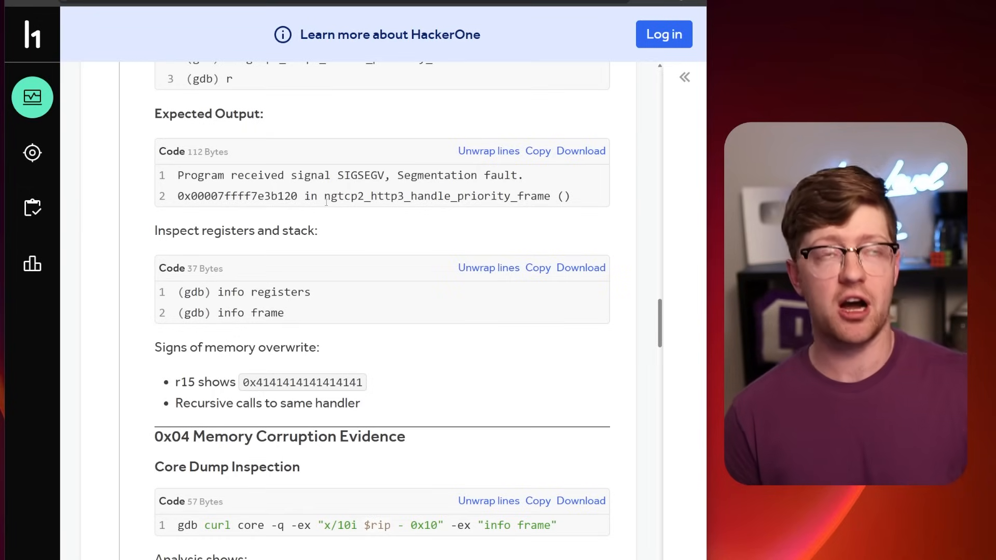
scroll("down", 3)
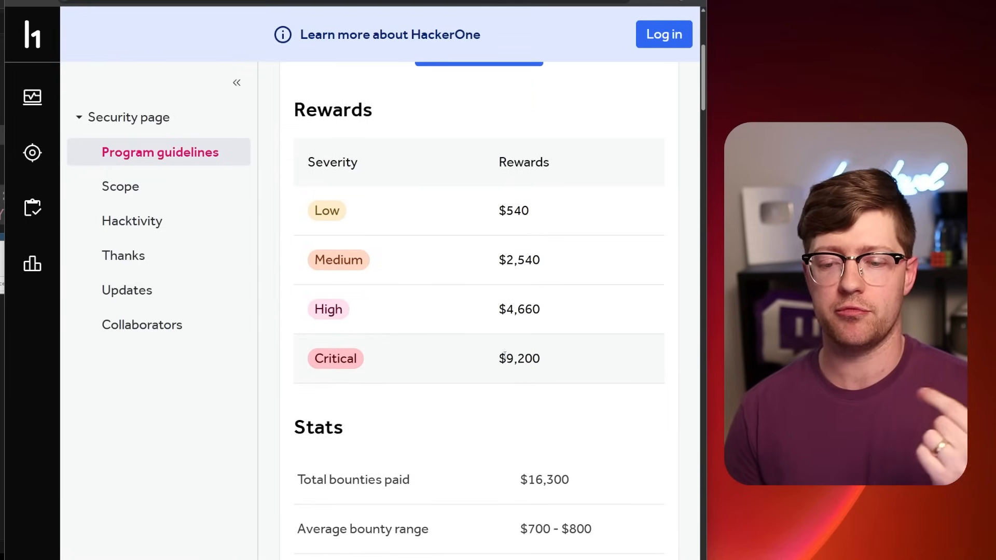
mouse_move(518, 375)
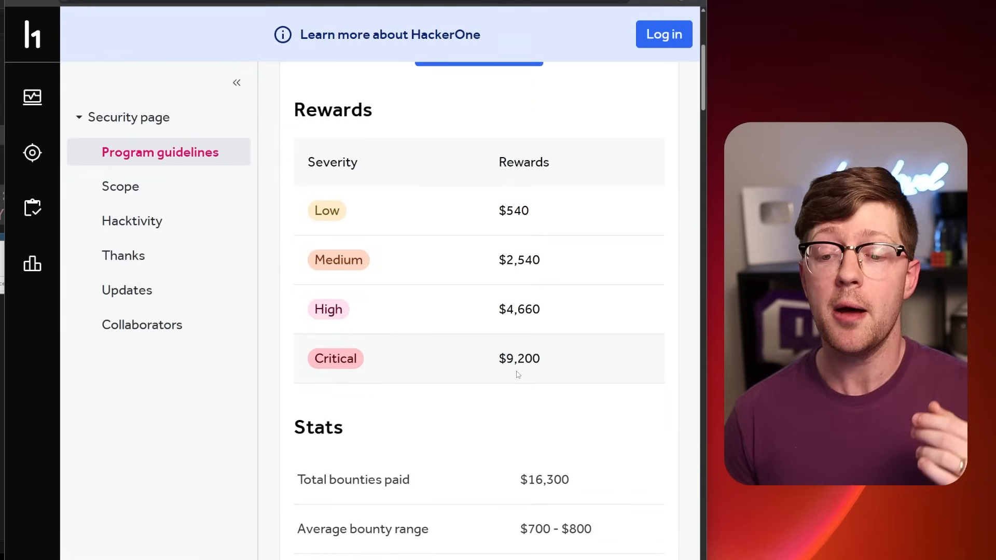
Scroll curl's Rewards table, then the report down to the reporter's follow-up comment
scroll("down", 3)
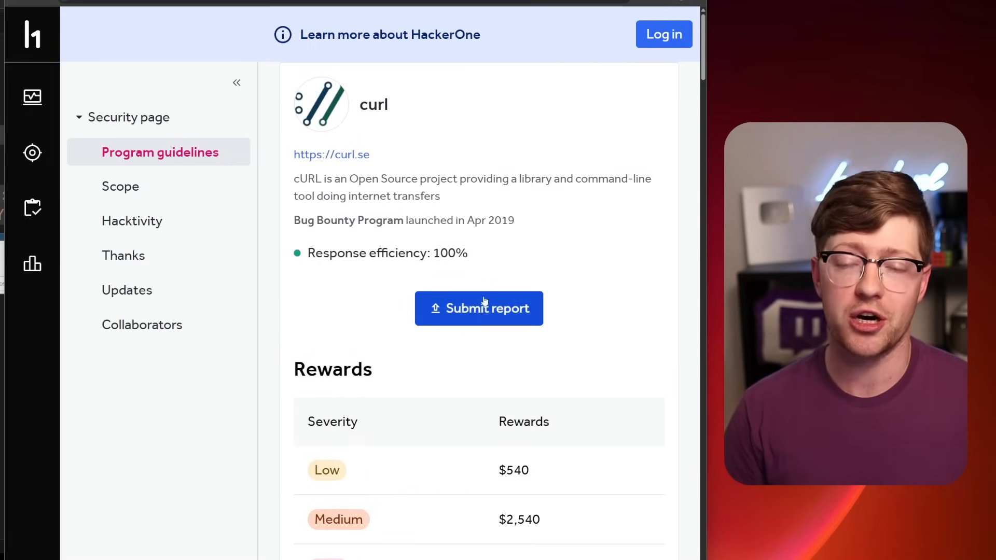
scroll("down", 3)
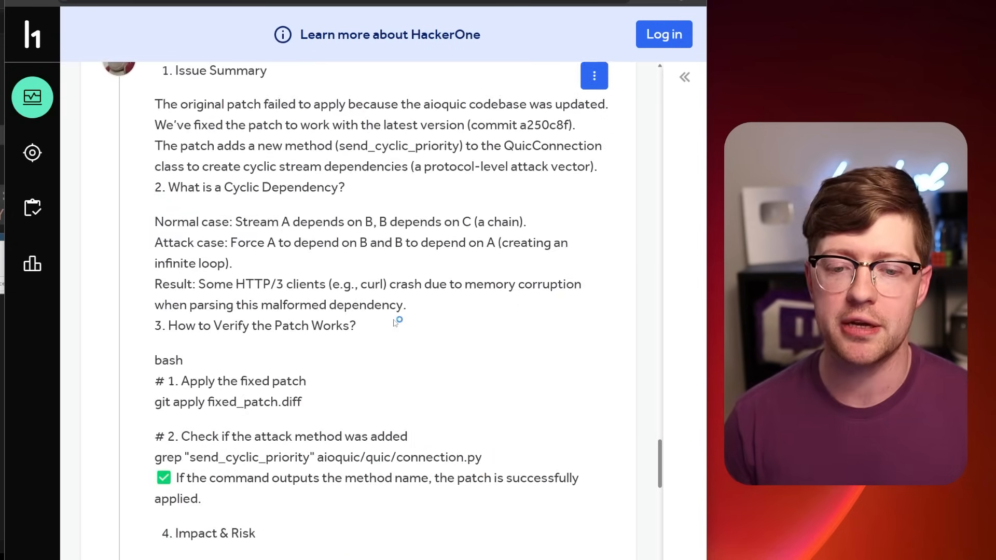
scroll("down", 3)
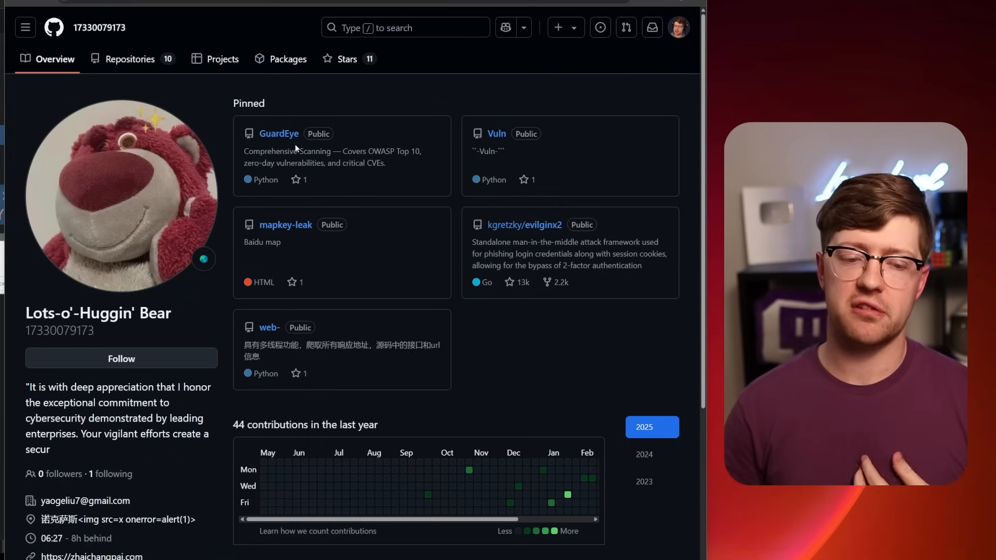
mouse_move(176, 342)
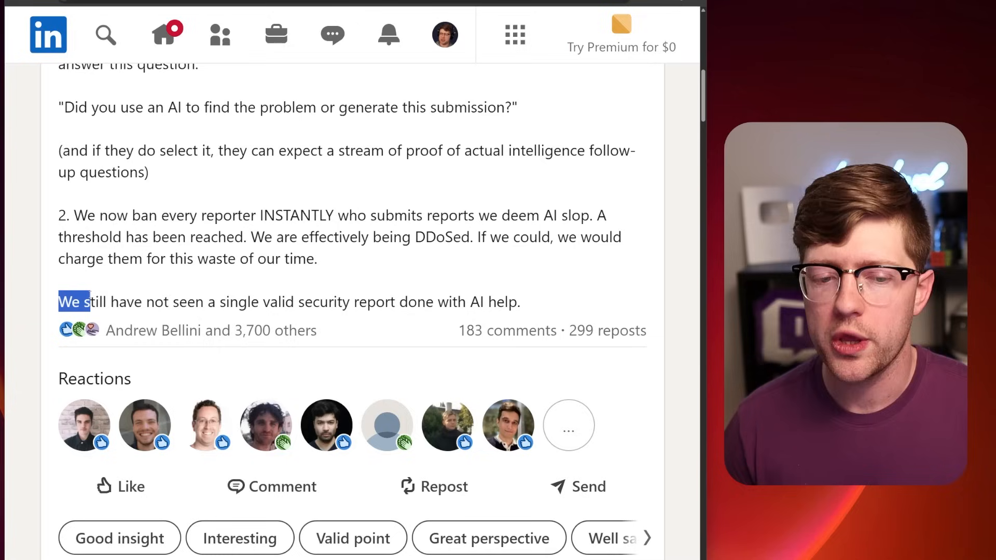
Highlight the post's closing sentence about no valid AI-assisted reports, then scroll the post
left_click_drag(89, 302, 268, 302)
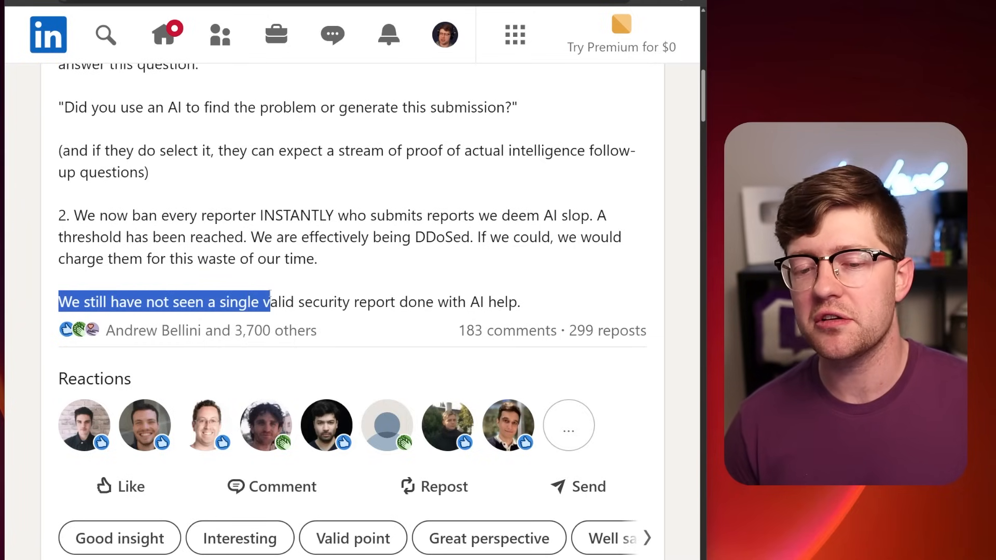
left_click_drag(267, 302, 458, 302)
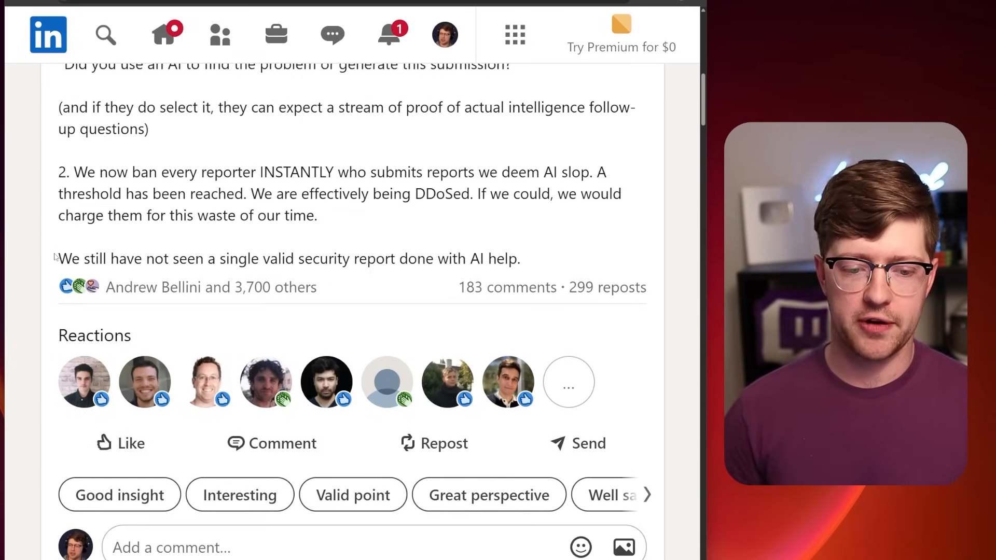
scroll("up", 3)
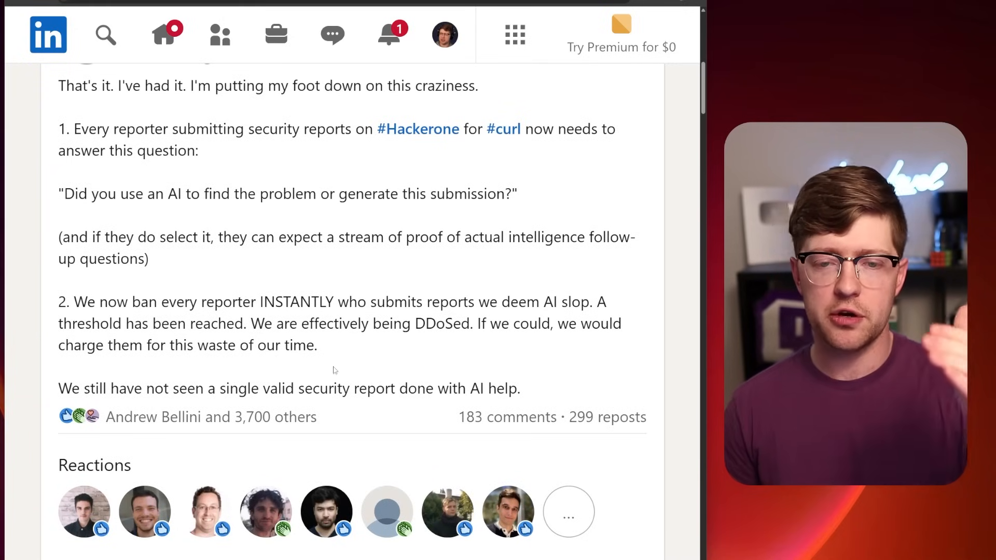
scroll("down", 3)
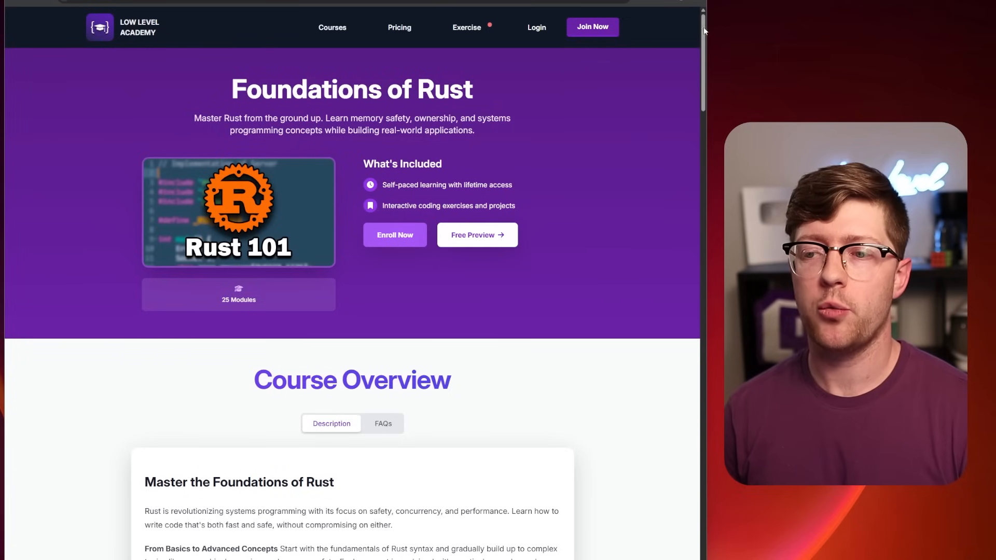
Scroll the Foundations of Rust page to modules like Introduction, The Basics and Ownership
scroll("down", 3)
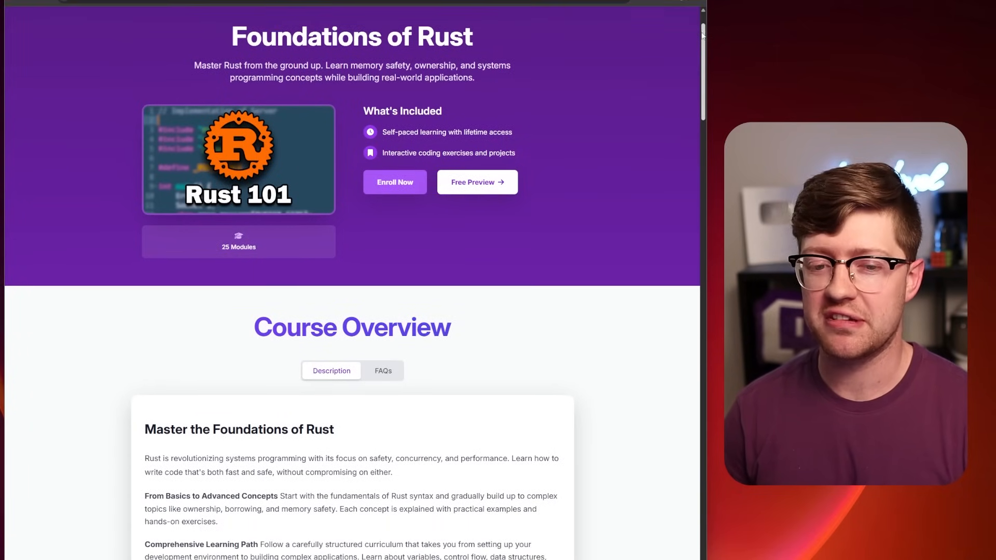
scroll("down", 3)
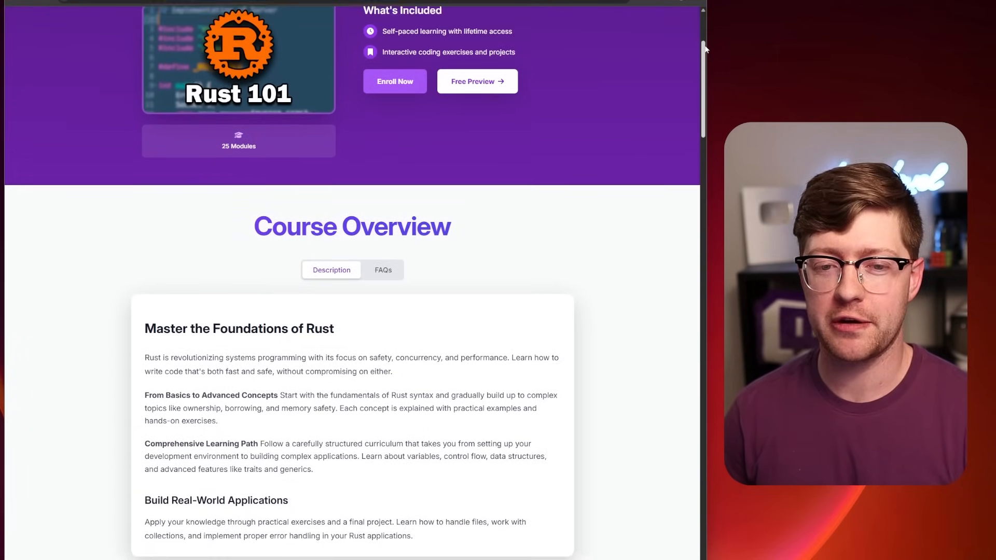
scroll("down", 3)
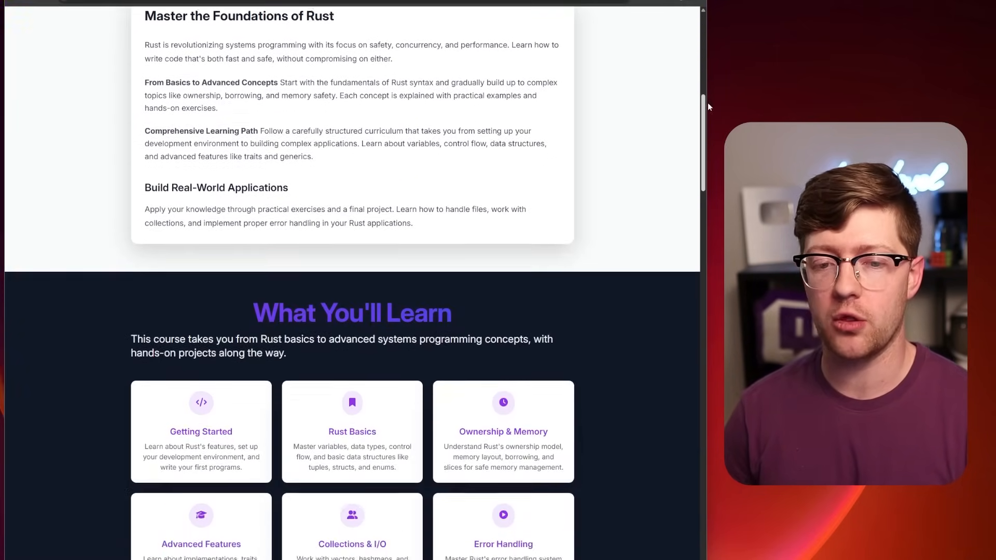
scroll("down", 3)
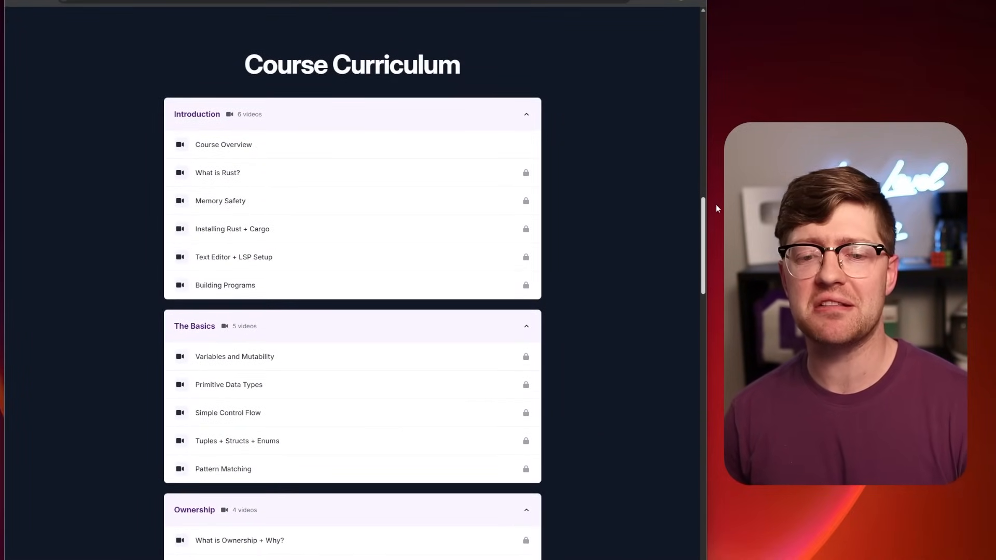
scroll("down", 3)
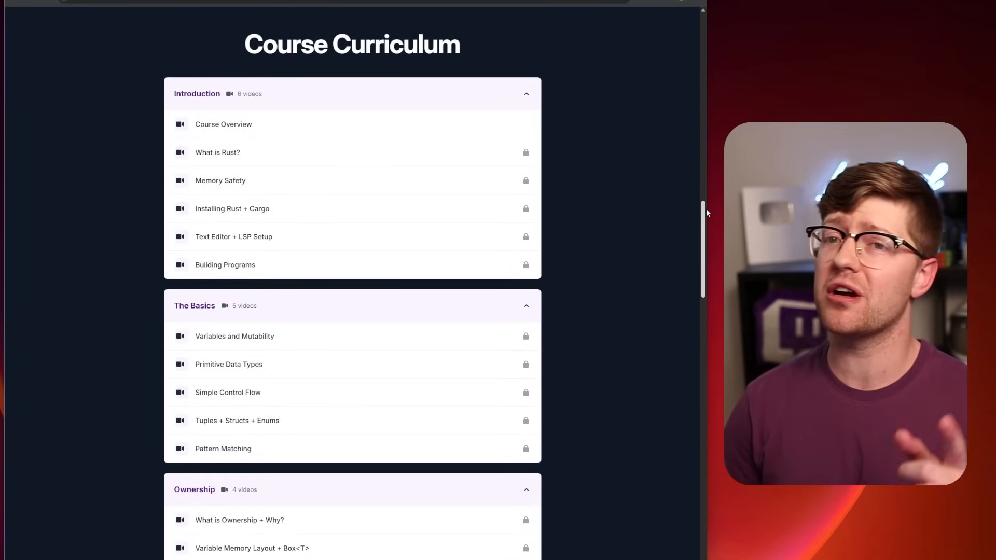
scroll("down", 3)
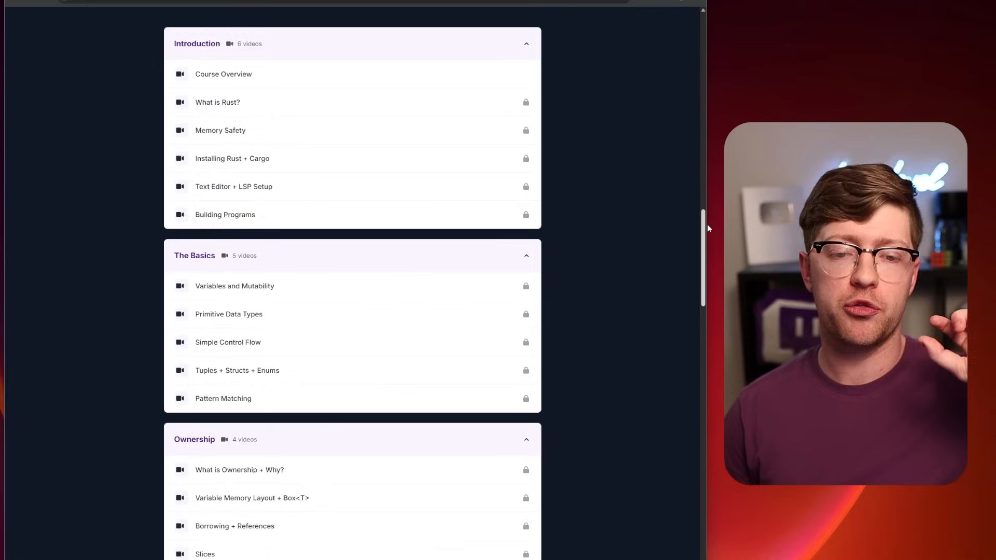
scroll("down", 3)
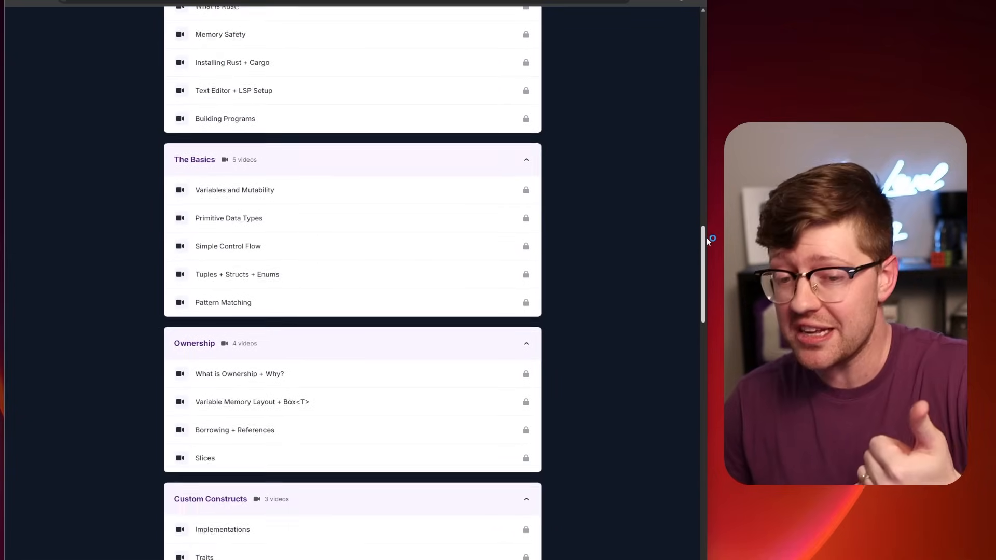
scroll("down", 3)
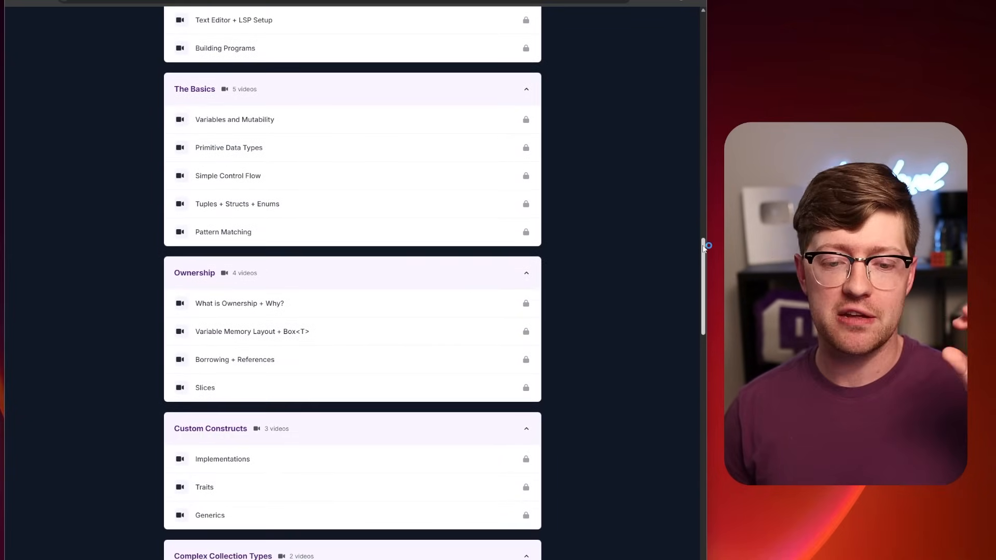
scroll("down", 3)
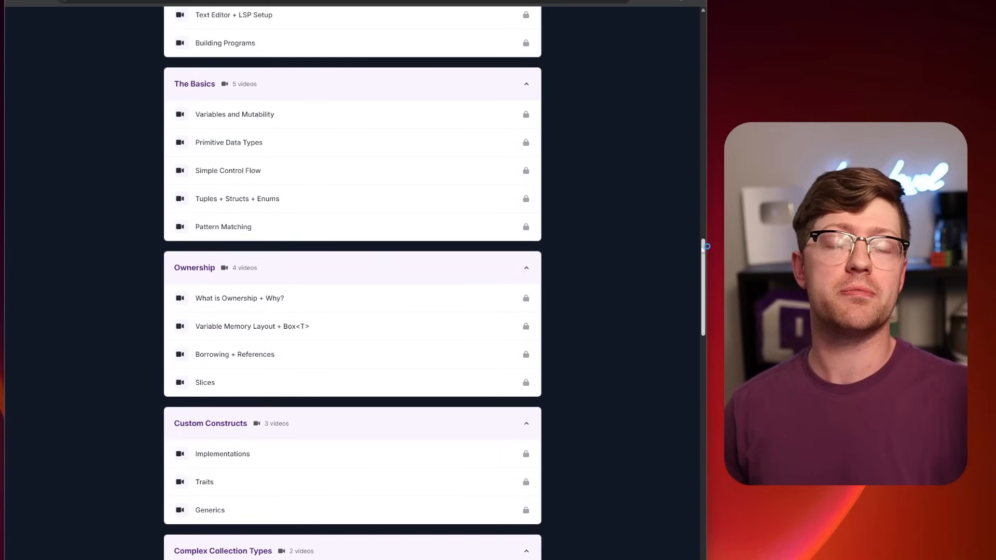